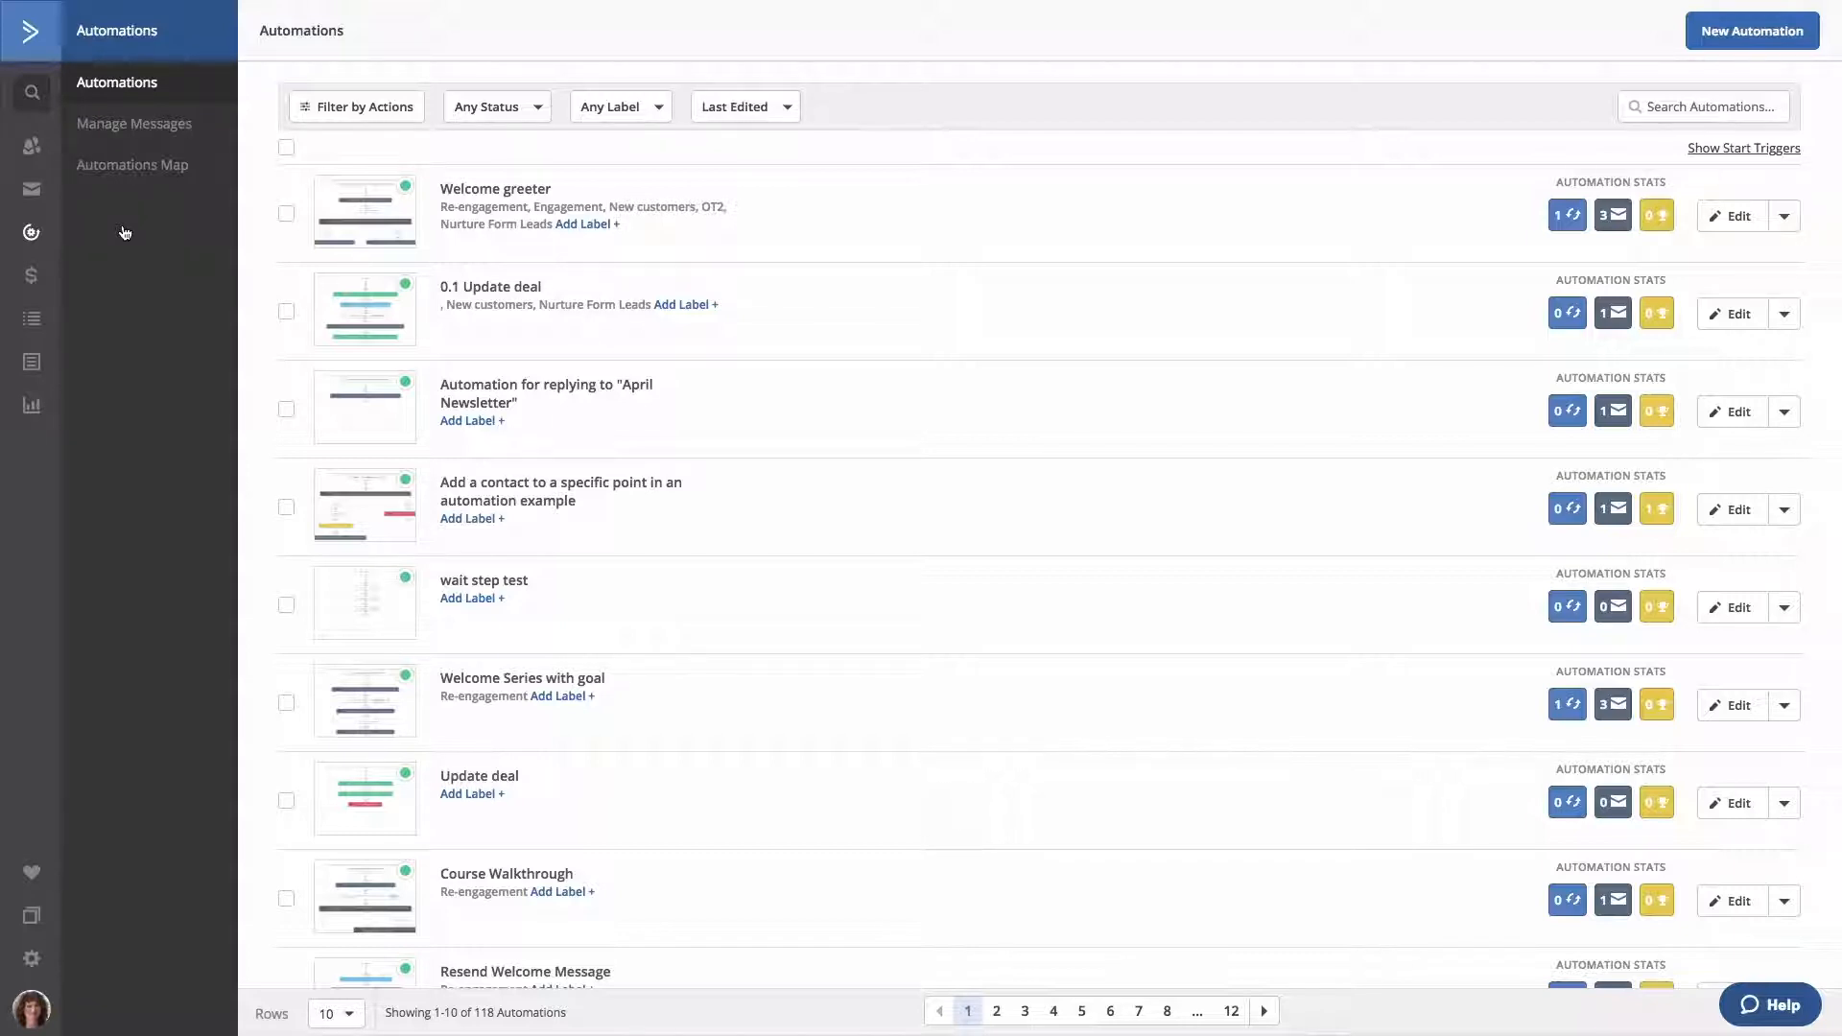
mouse_move(185, 339)
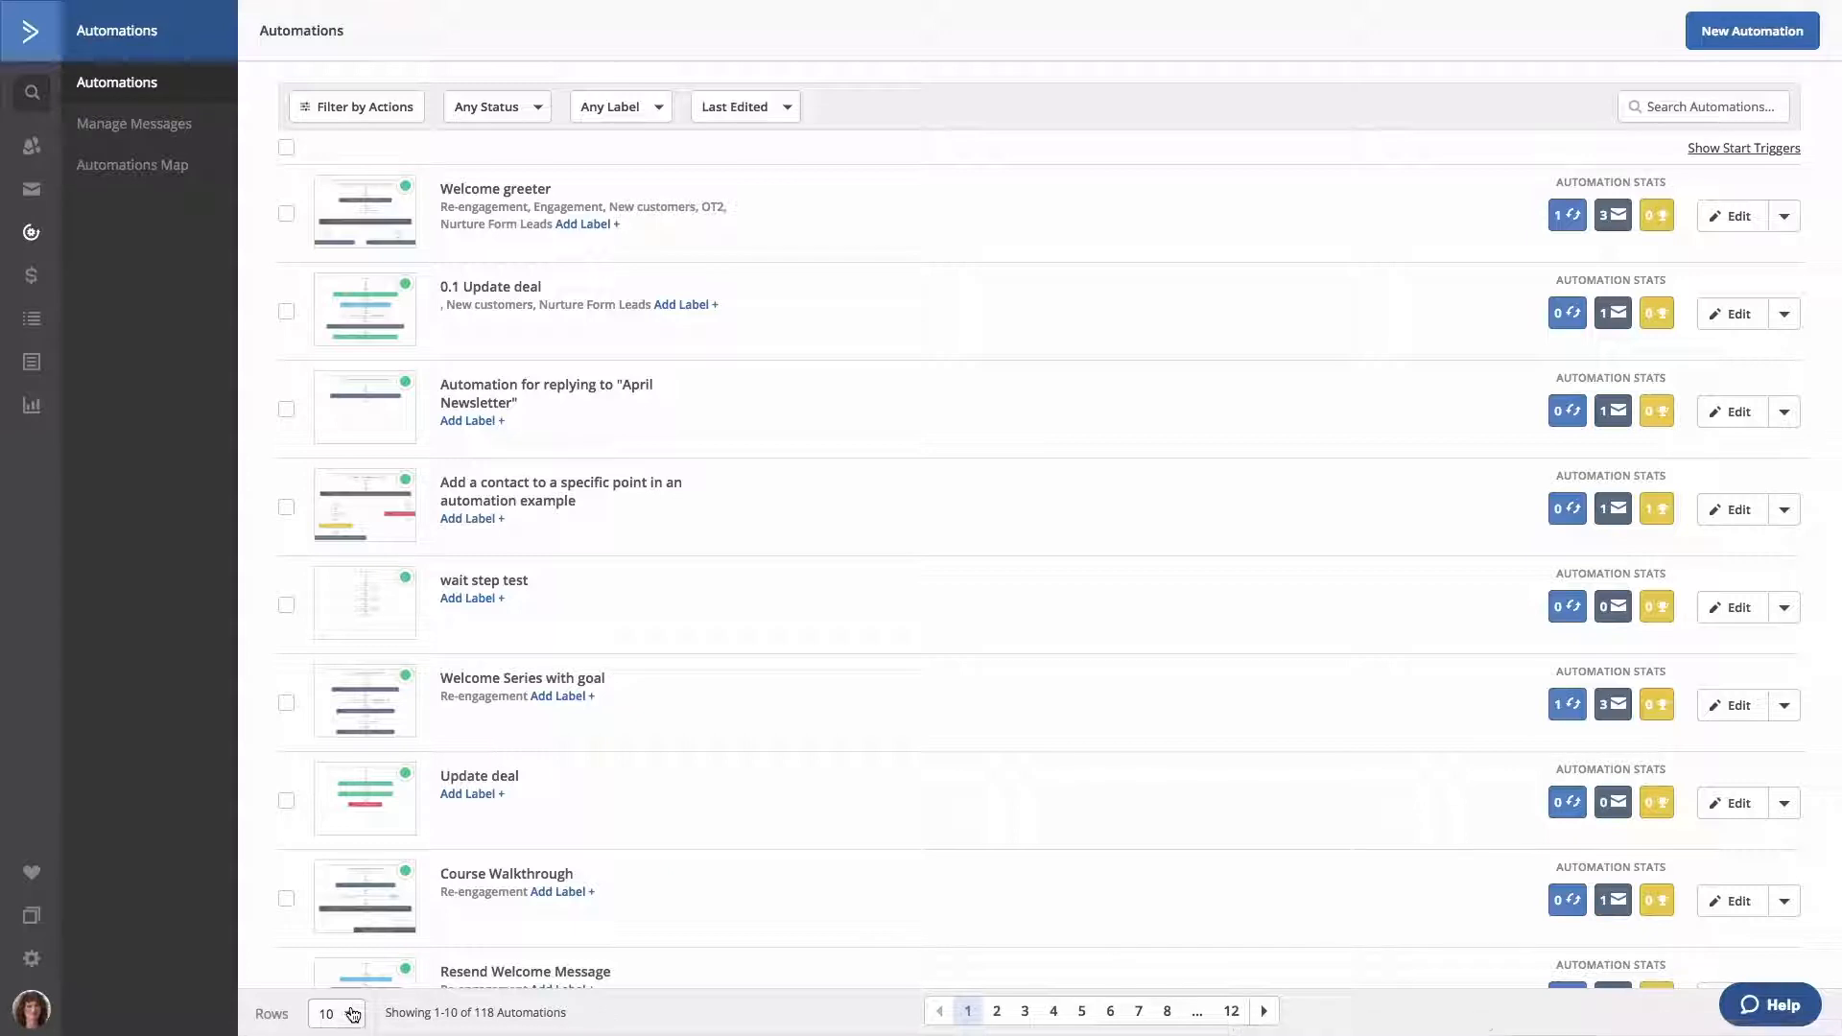
- Preview the rows-per-page, trigger/action, status, label and sort menus, then toggle select-all automations
left_click(334, 1013)
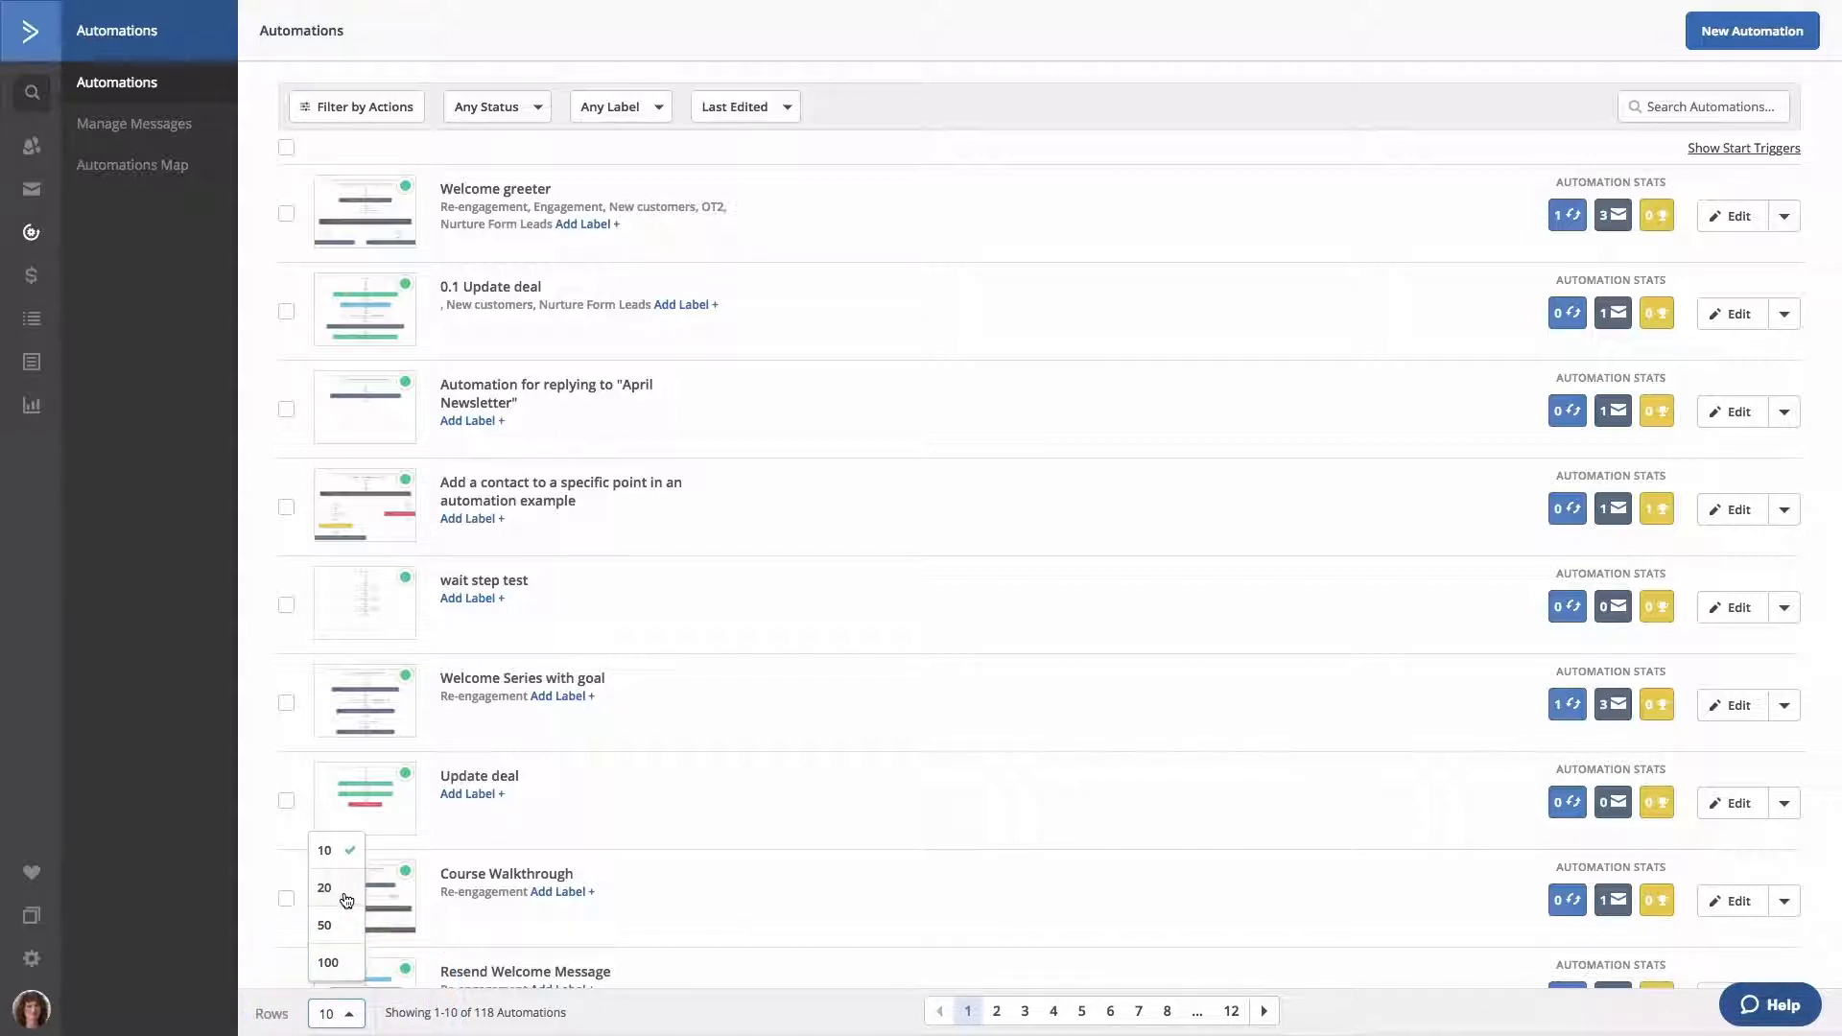
mouse_move(344, 936)
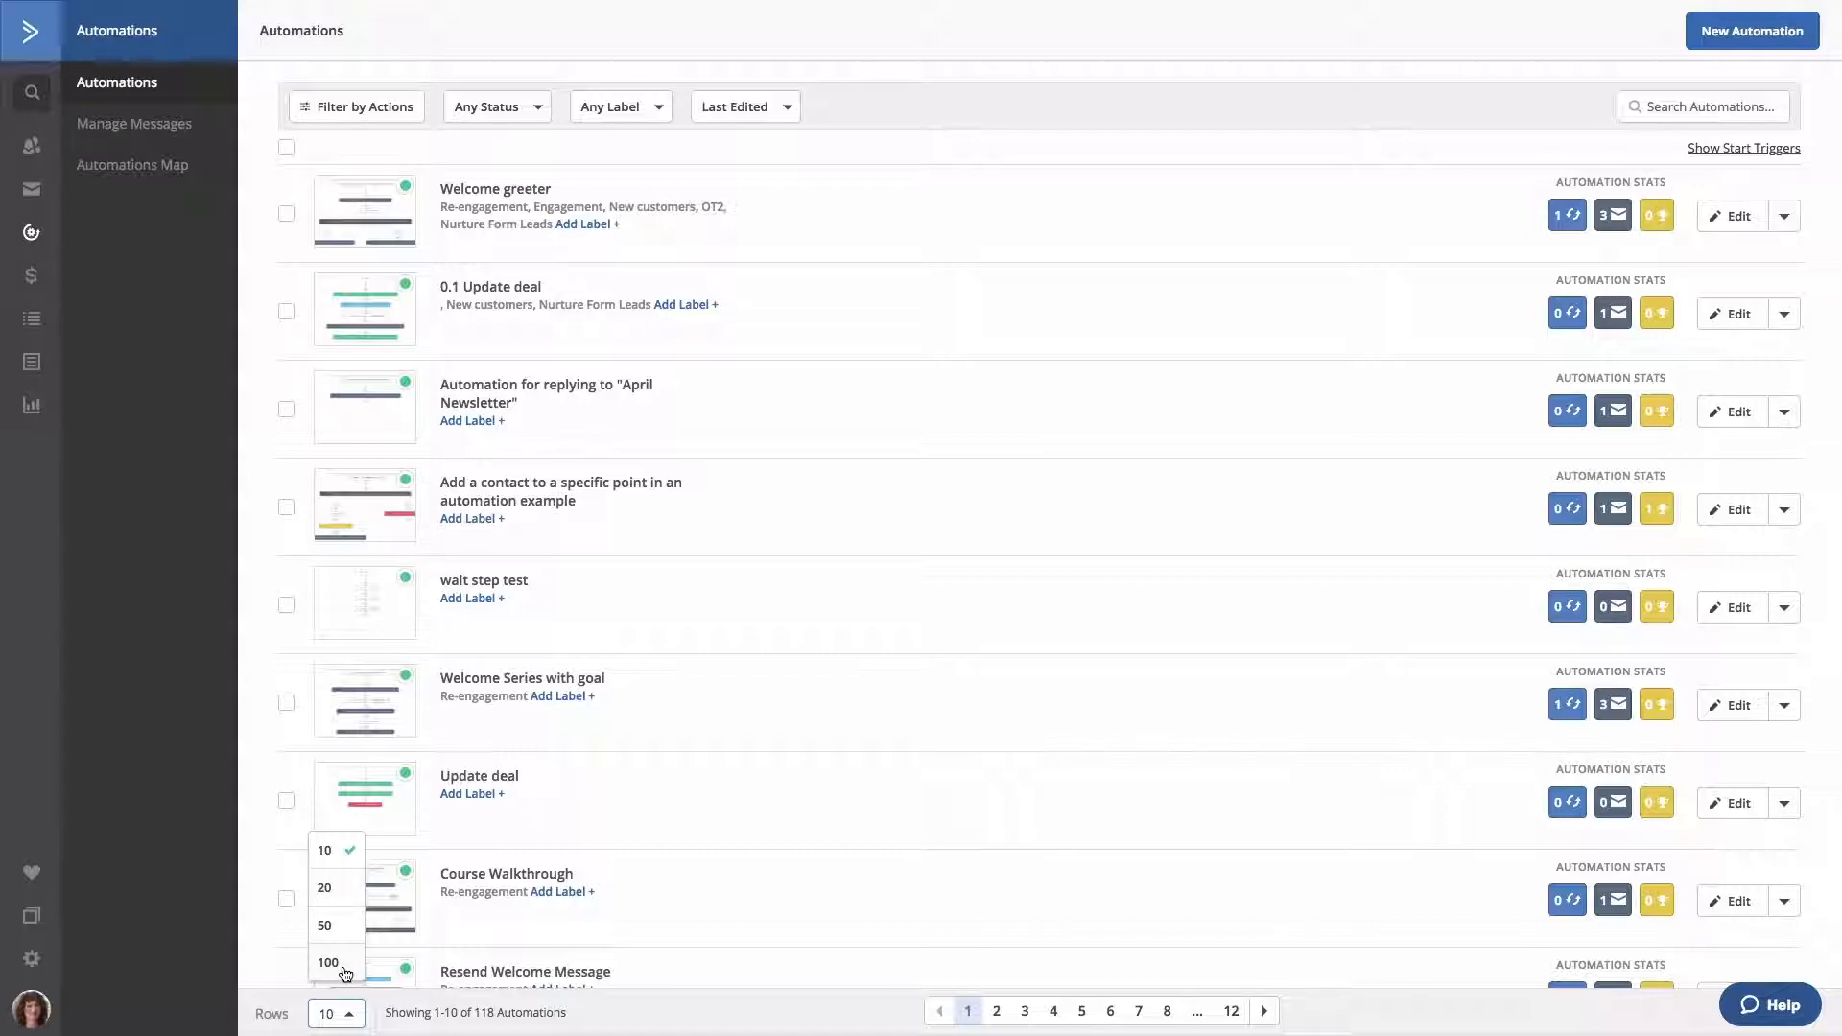
left_click(179, 900)
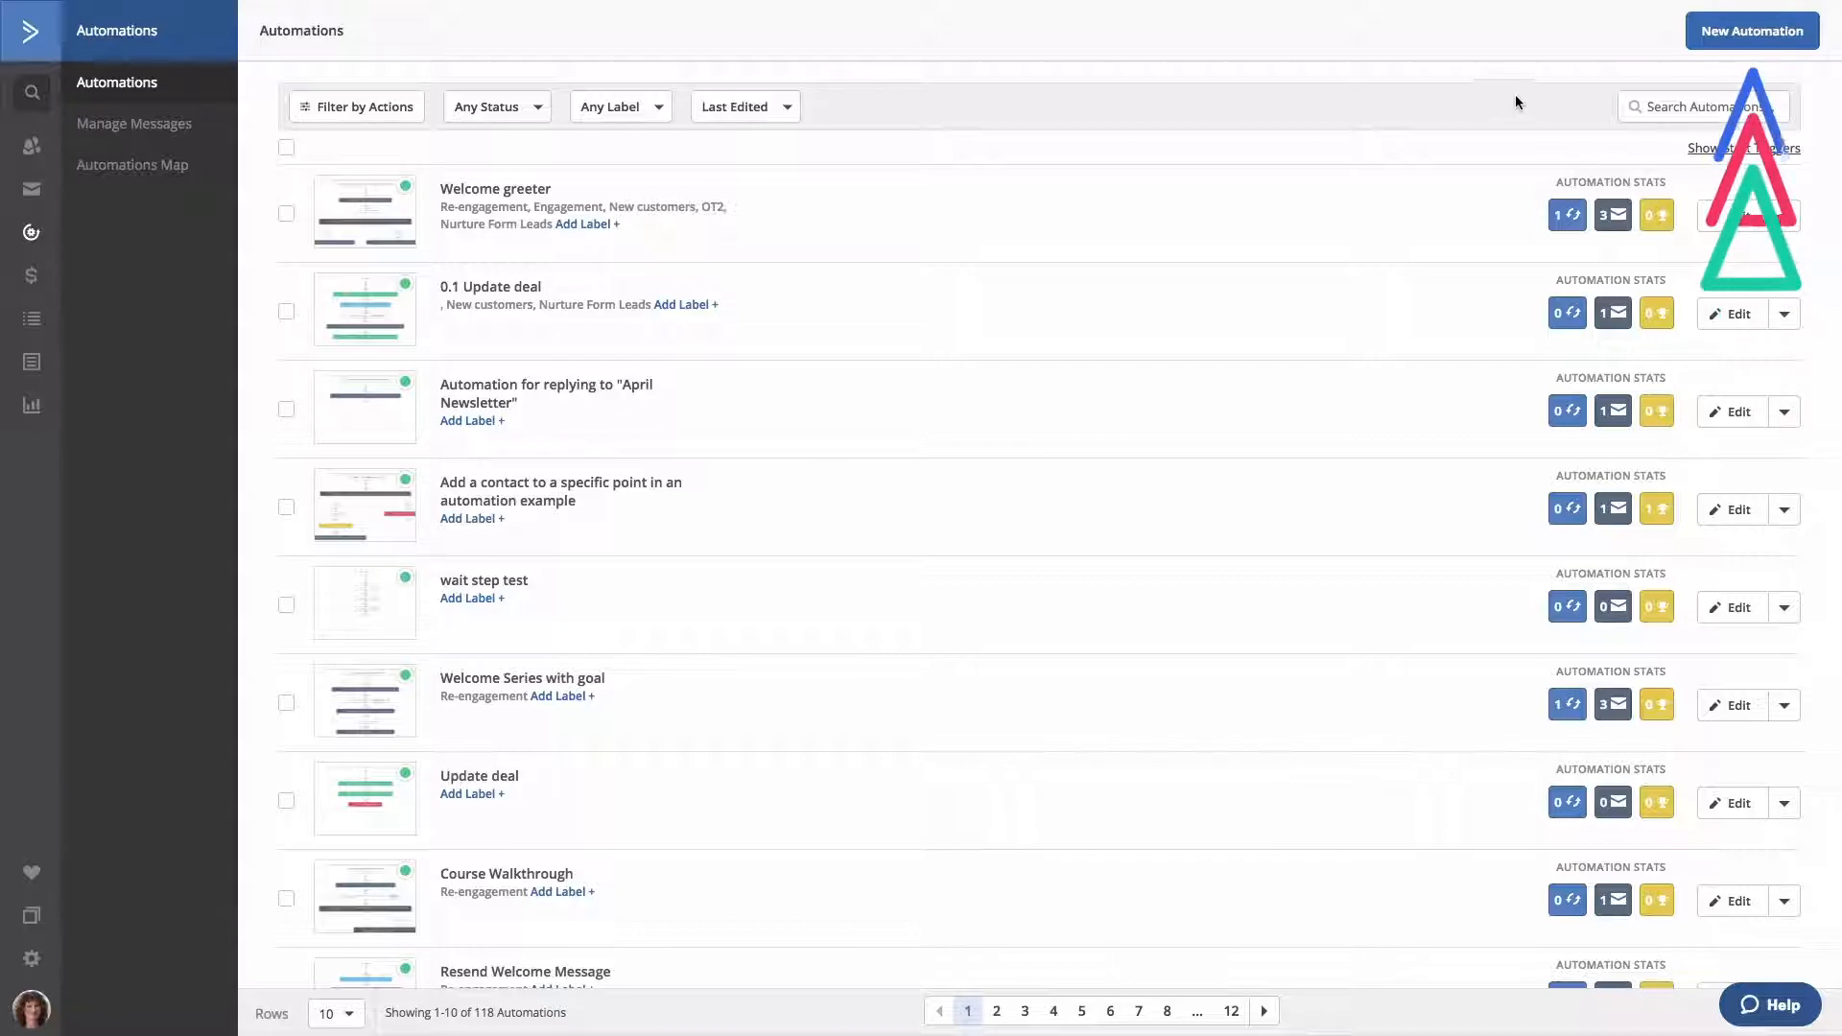
mouse_move(1752, 31)
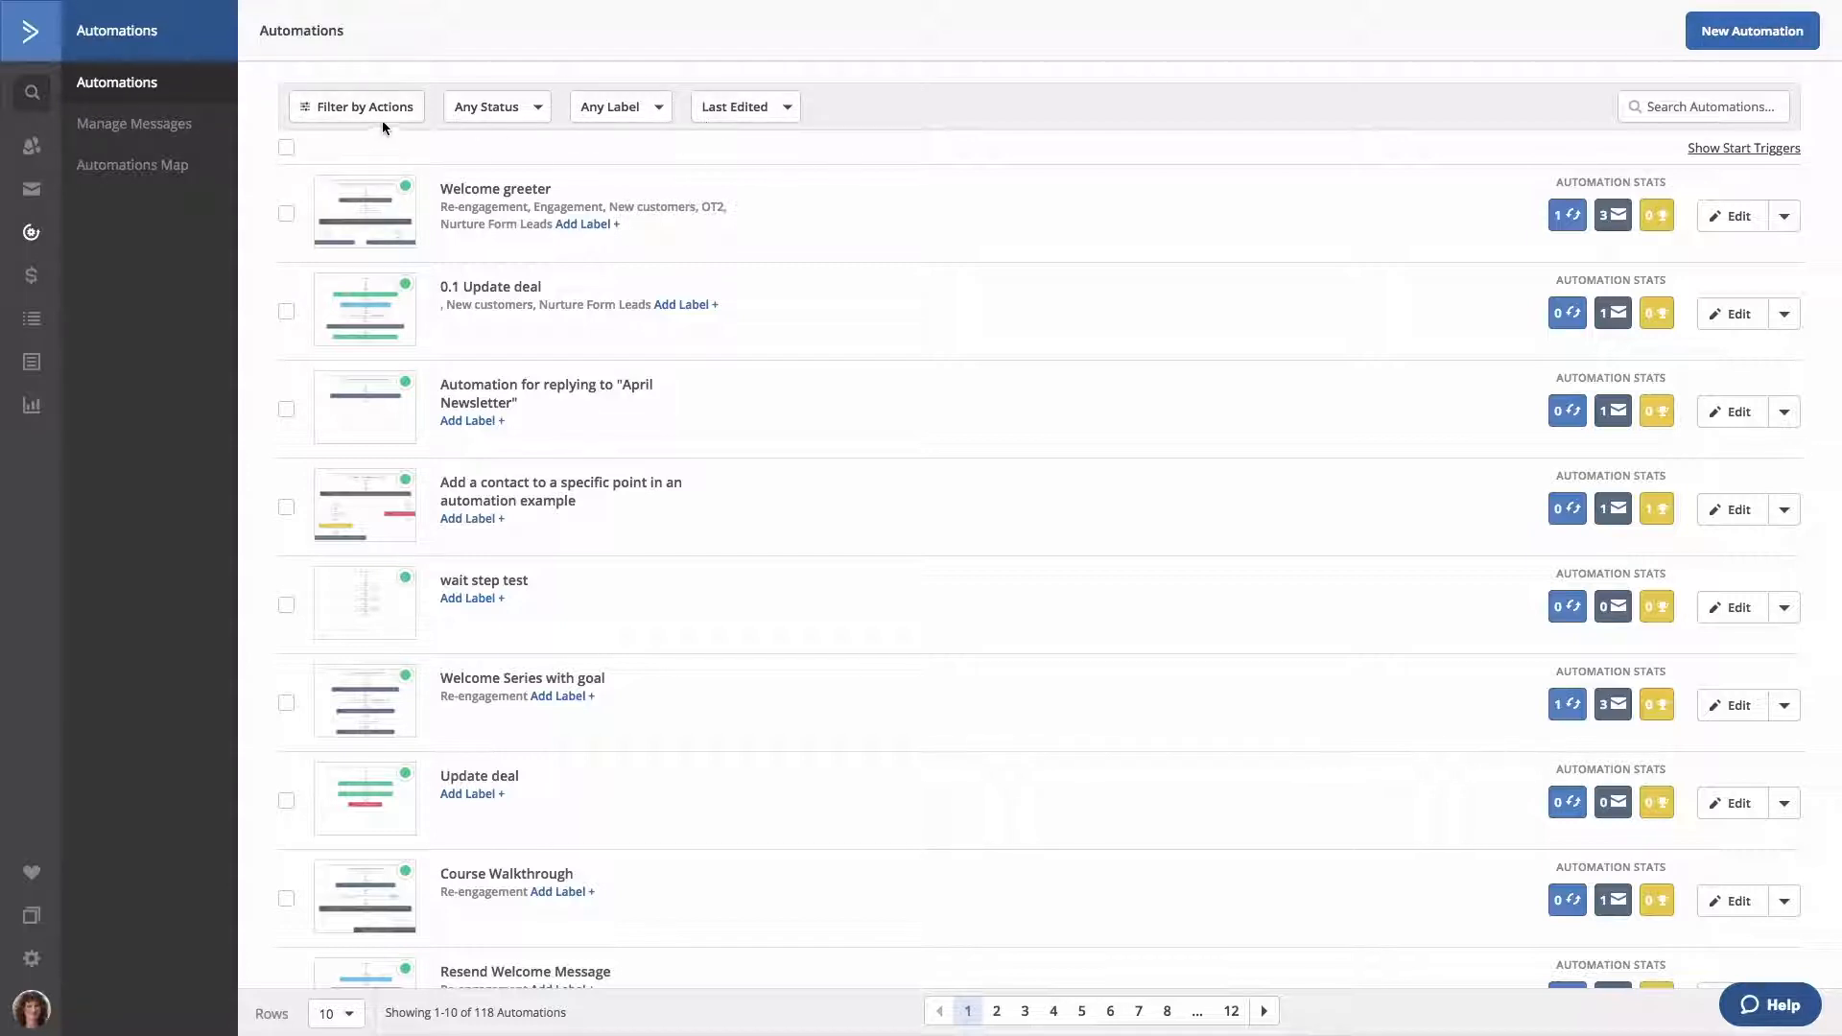
mouse_move(496, 106)
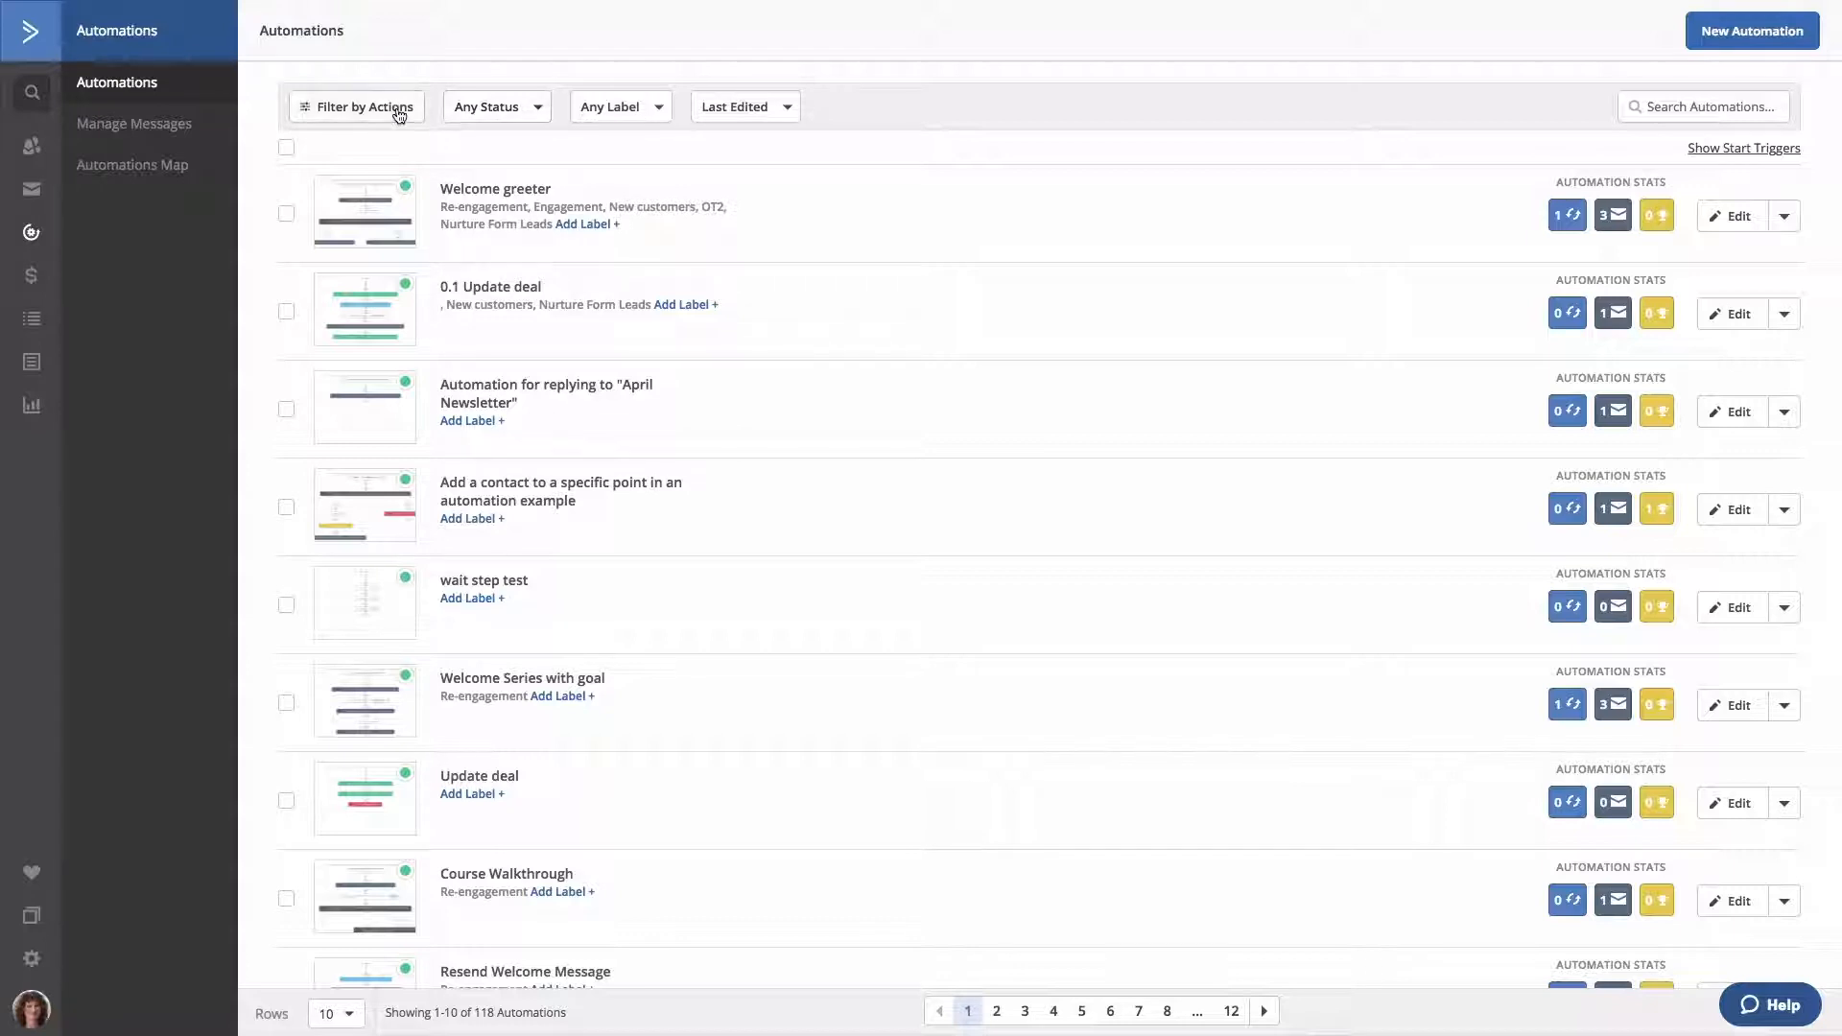
left_click(356, 107)
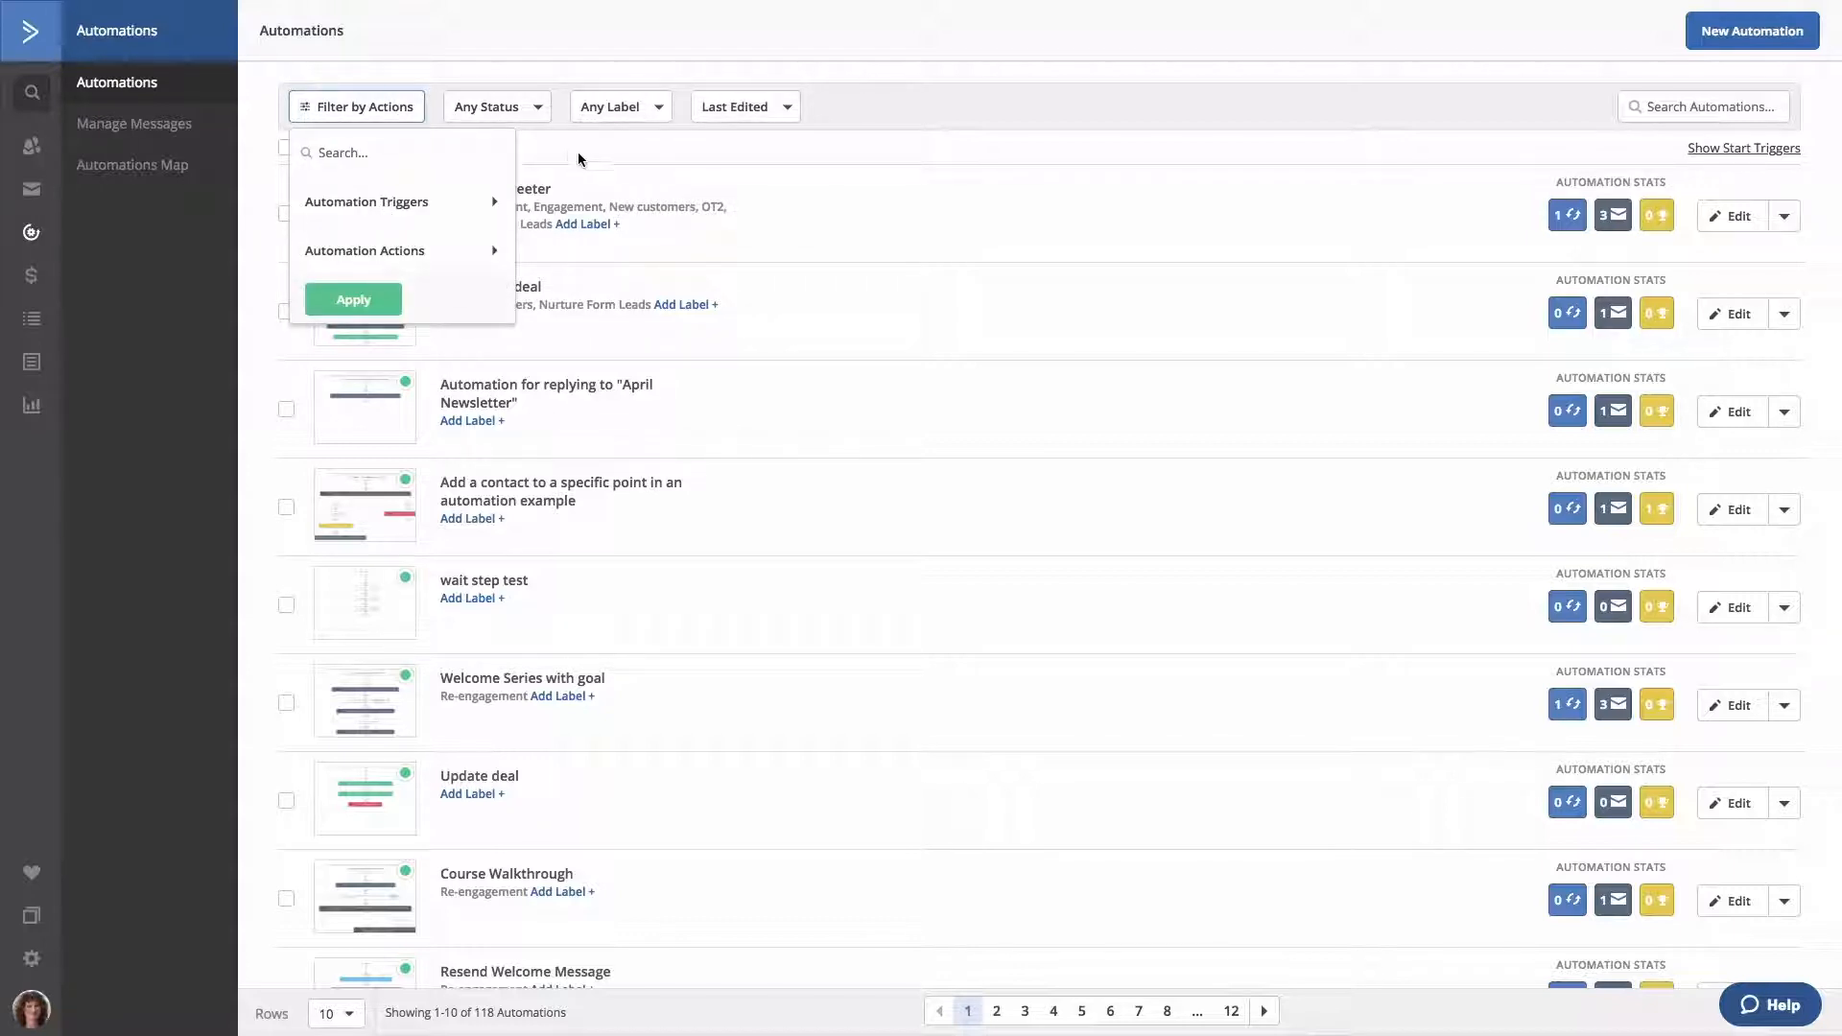
left_click(491, 106)
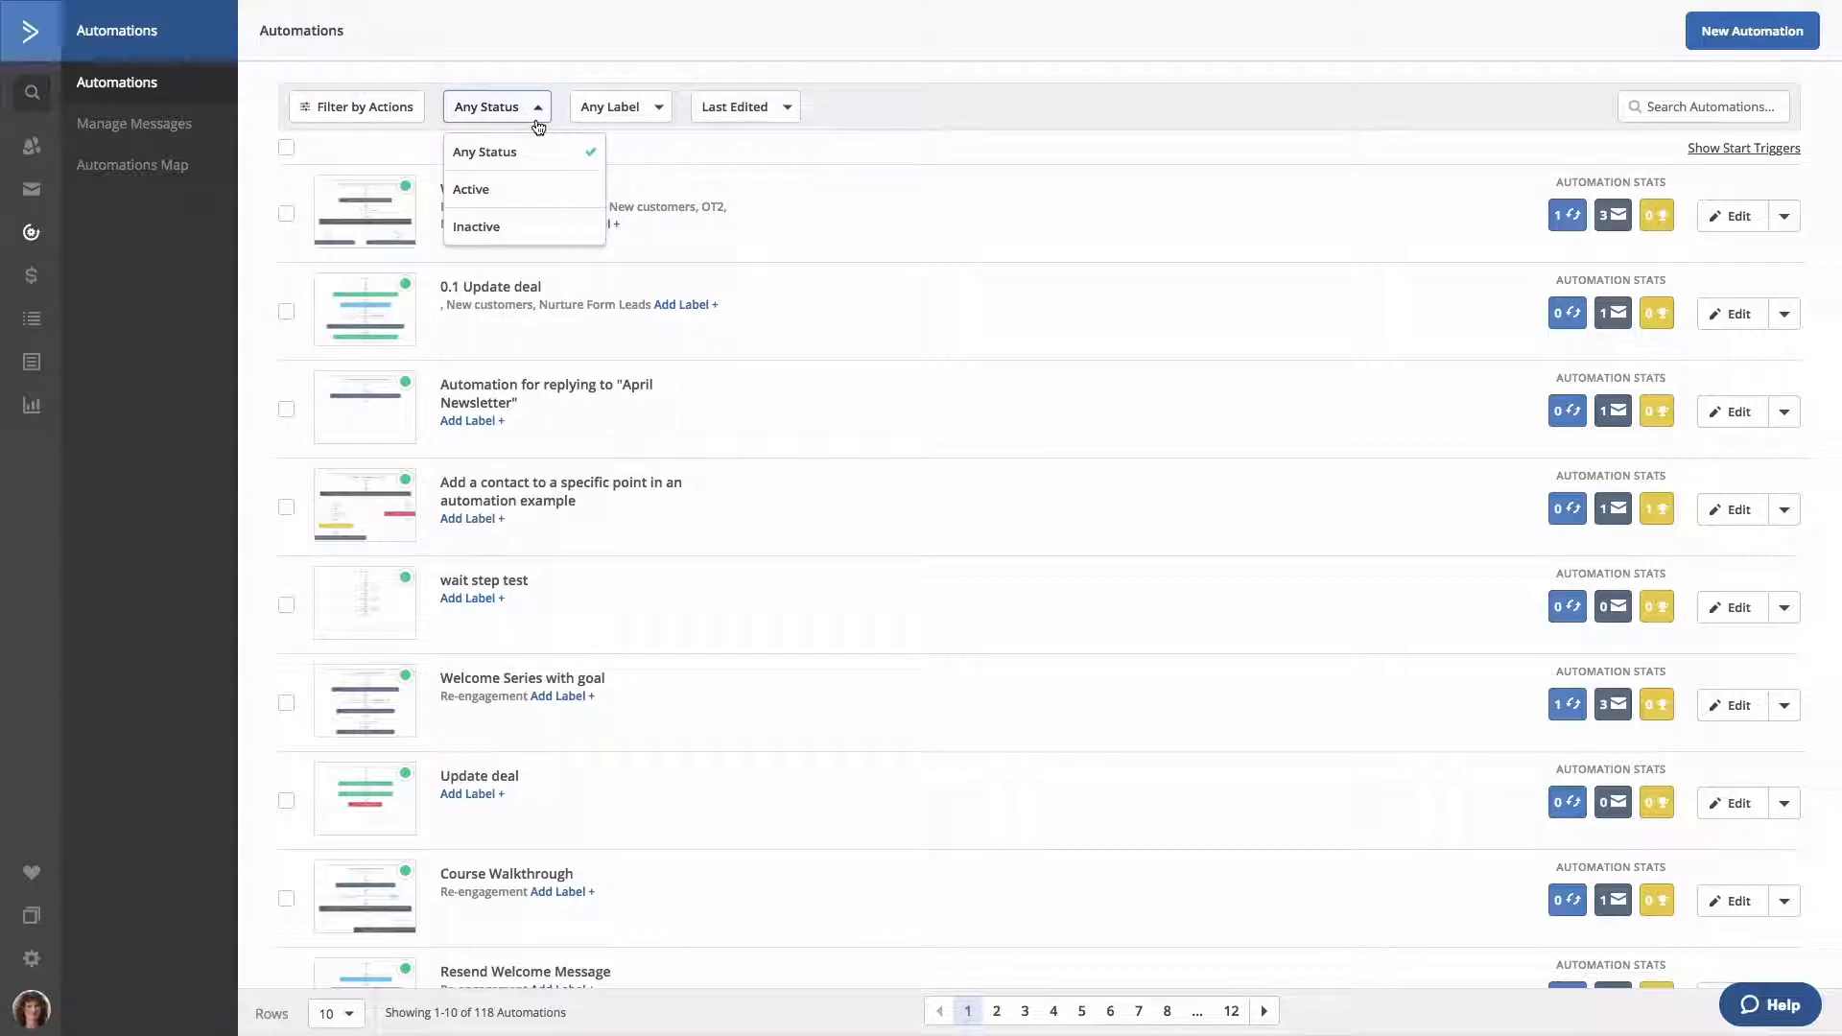
left_click(619, 107)
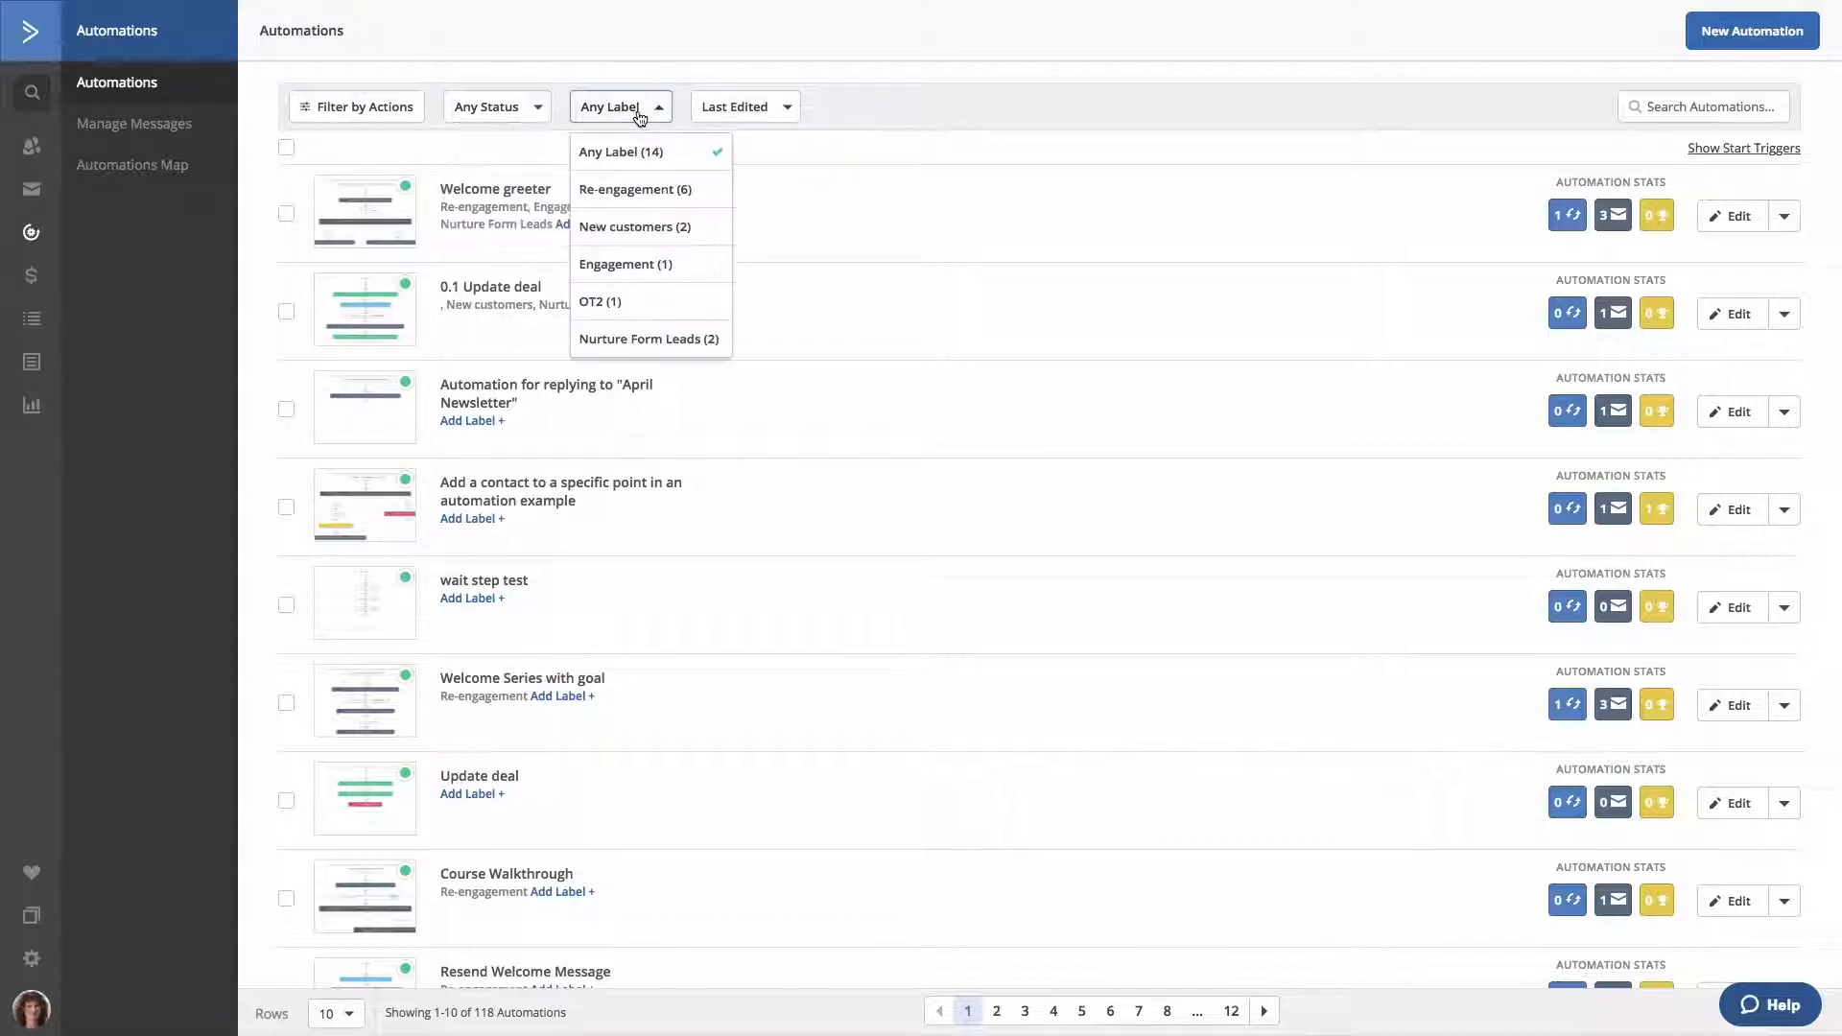
mouse_move(768, 106)
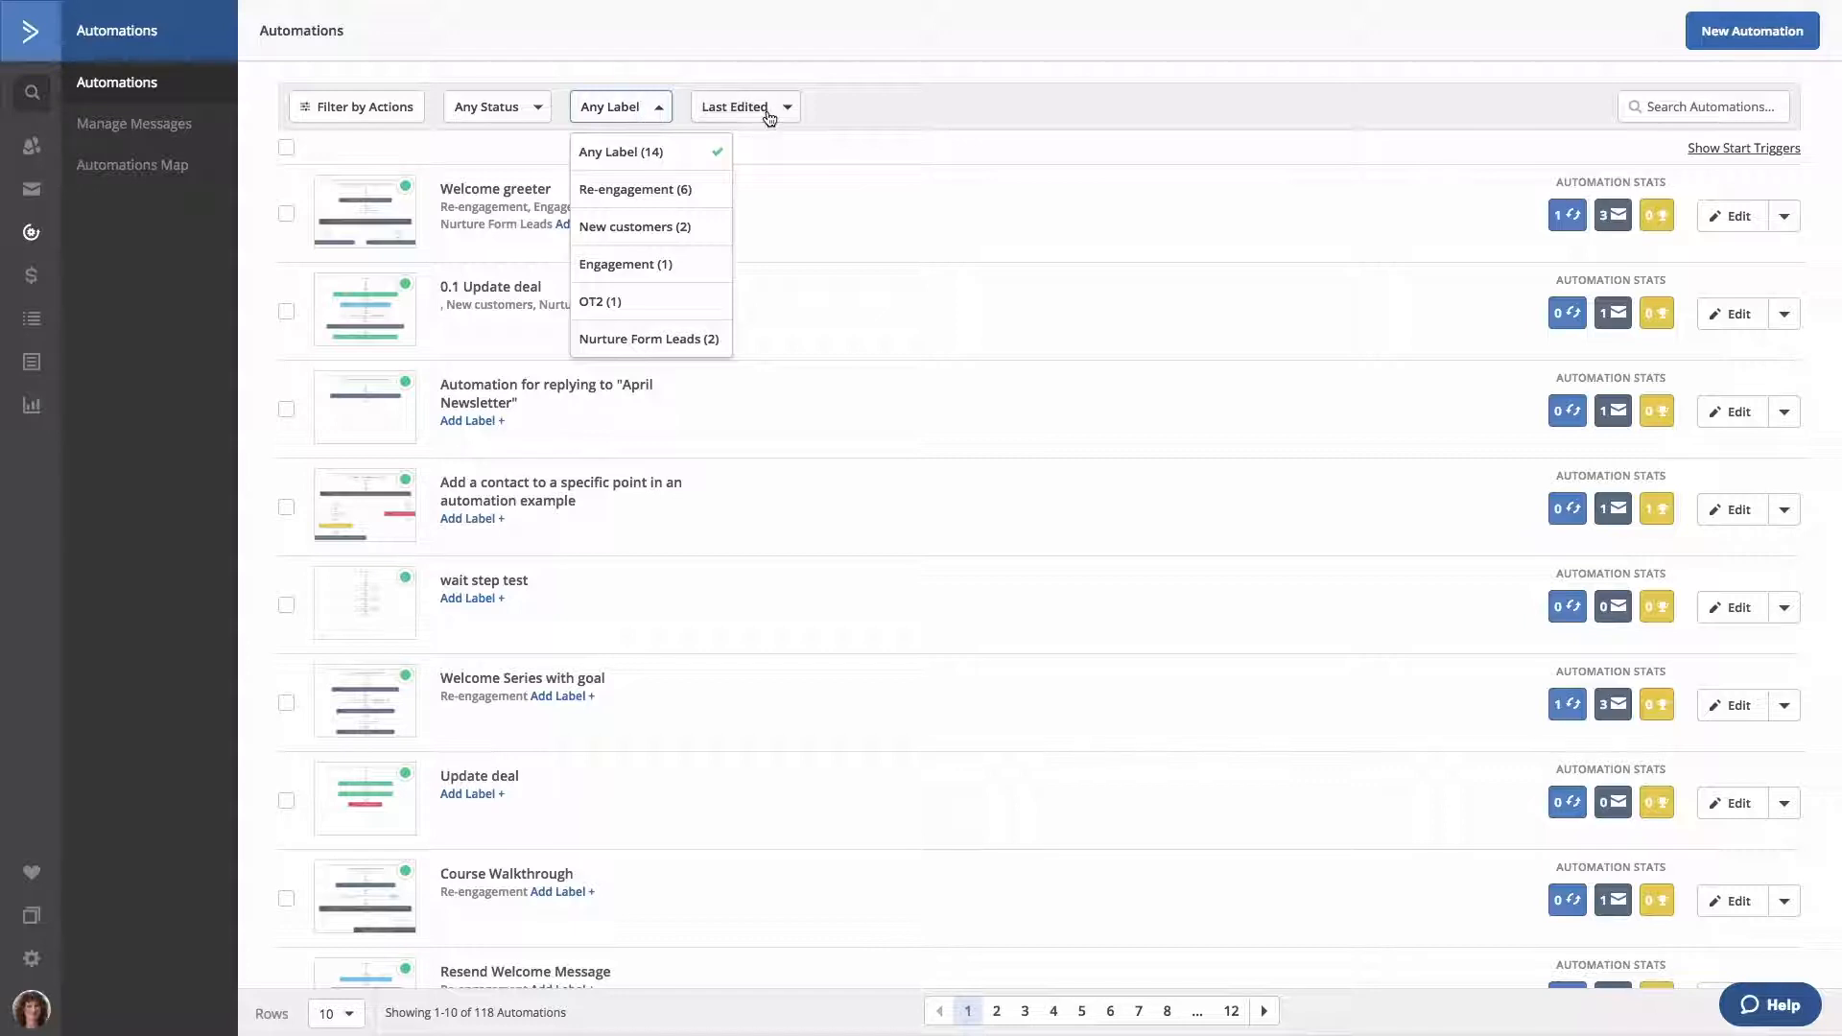
left_click(744, 107)
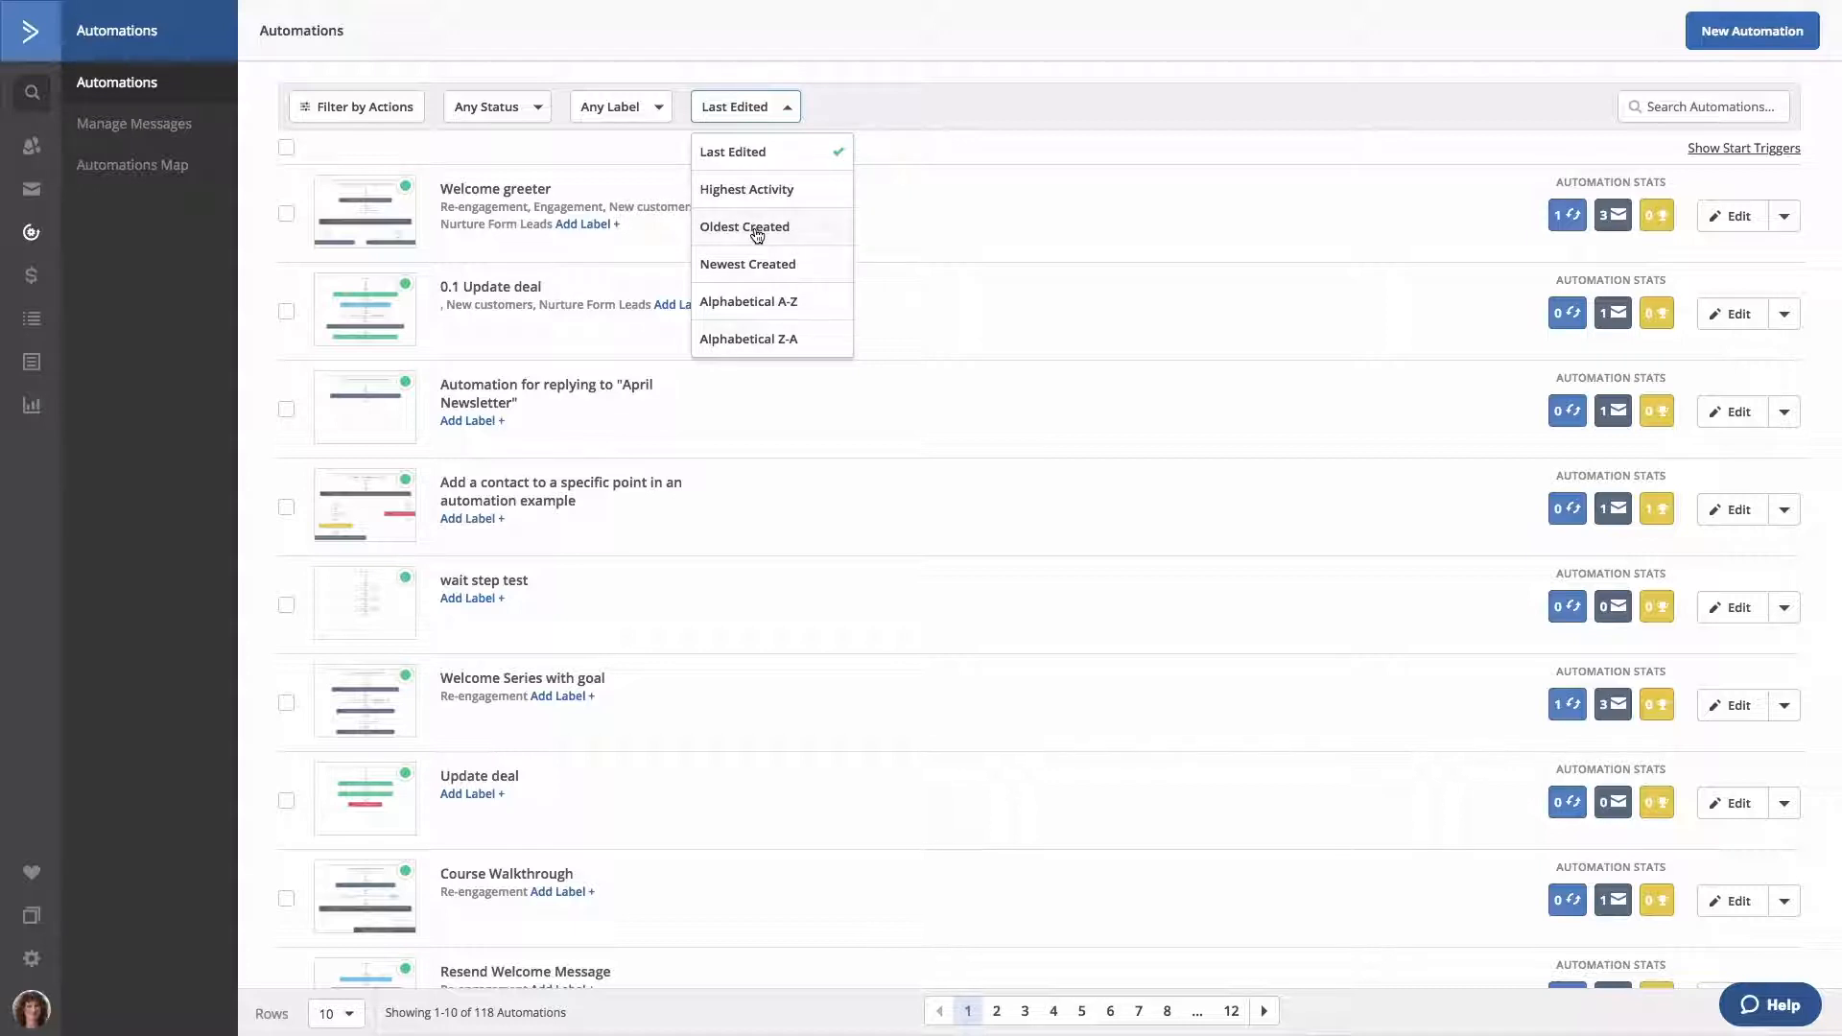
mouse_move(755, 309)
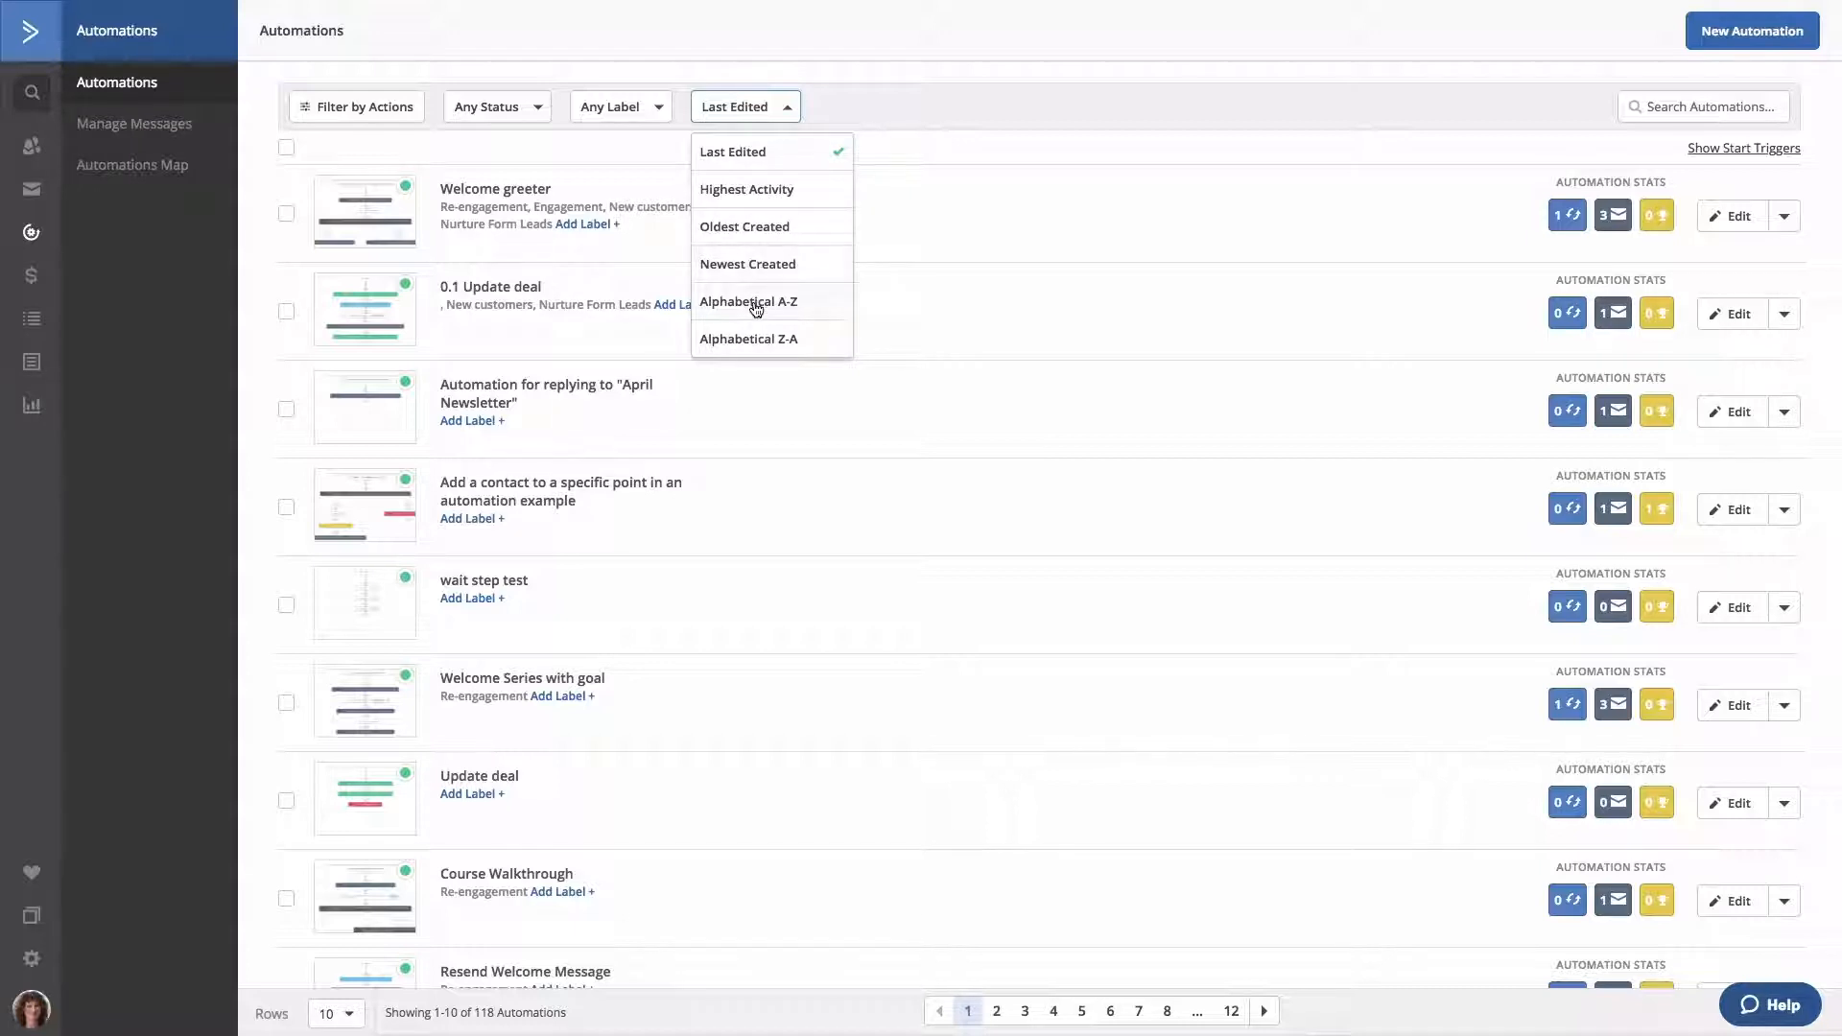
mouse_move(752, 350)
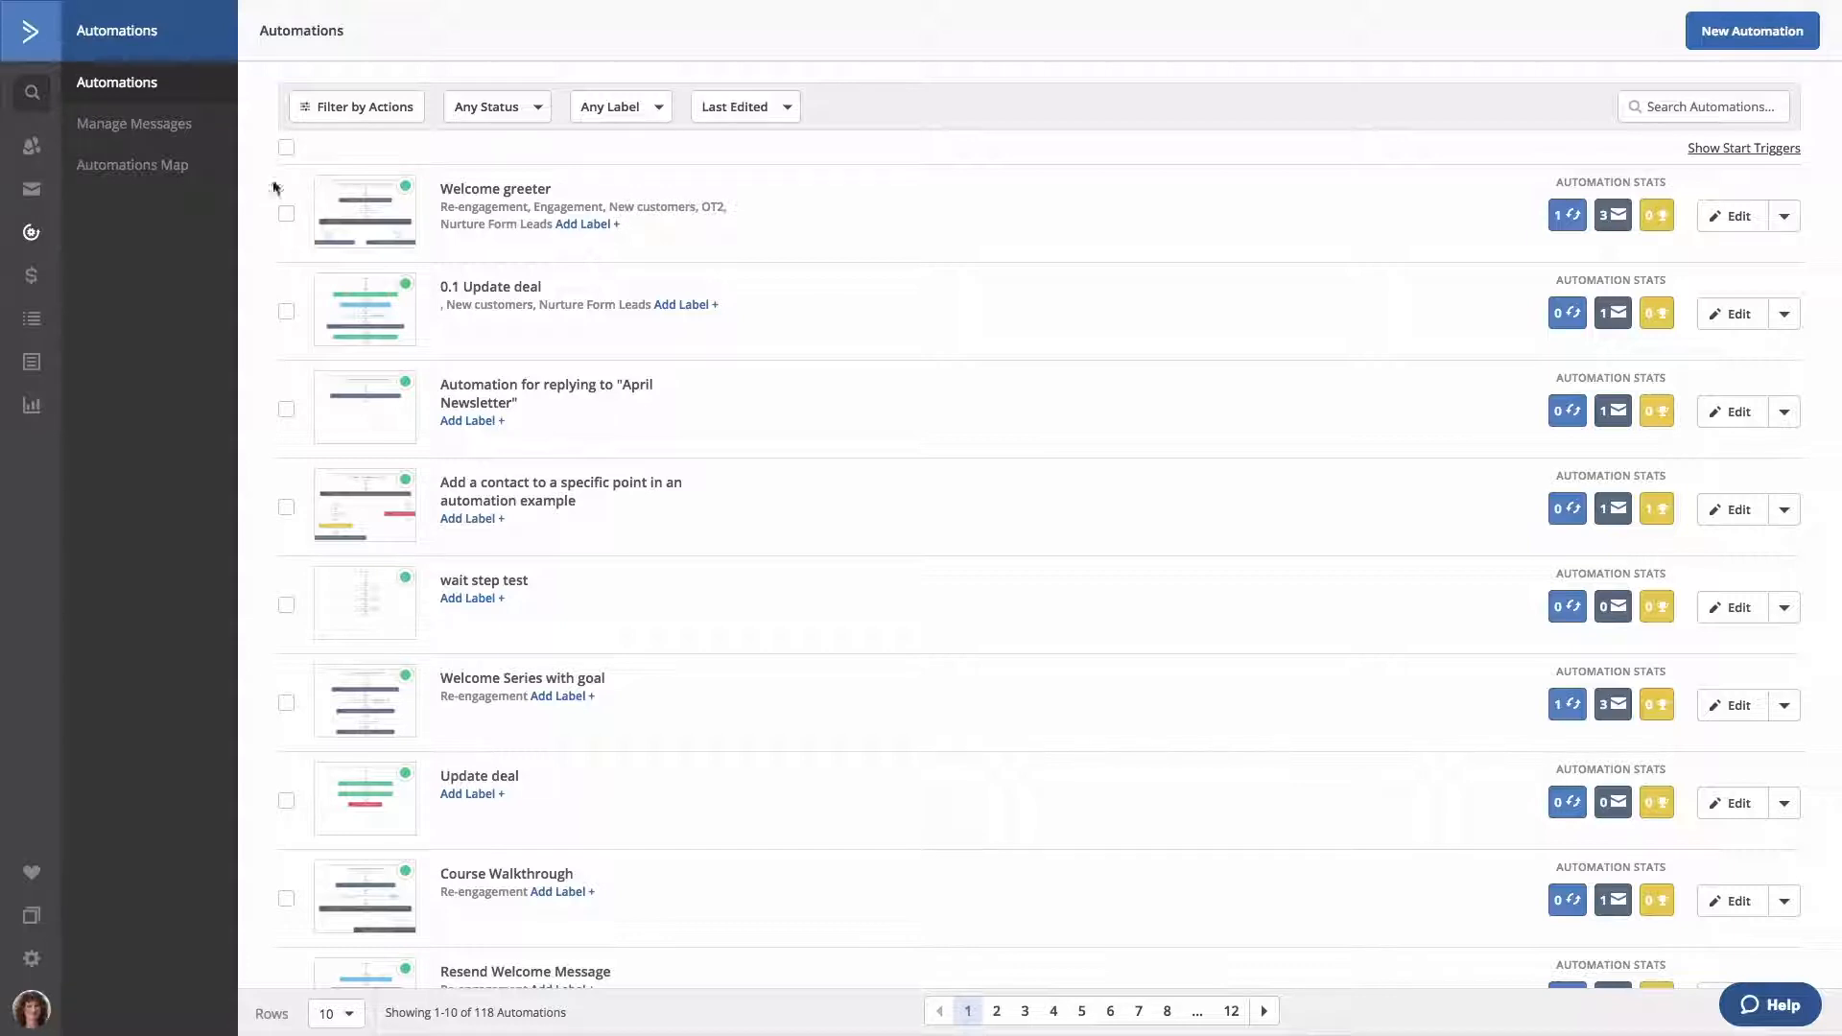
left_click(286, 146)
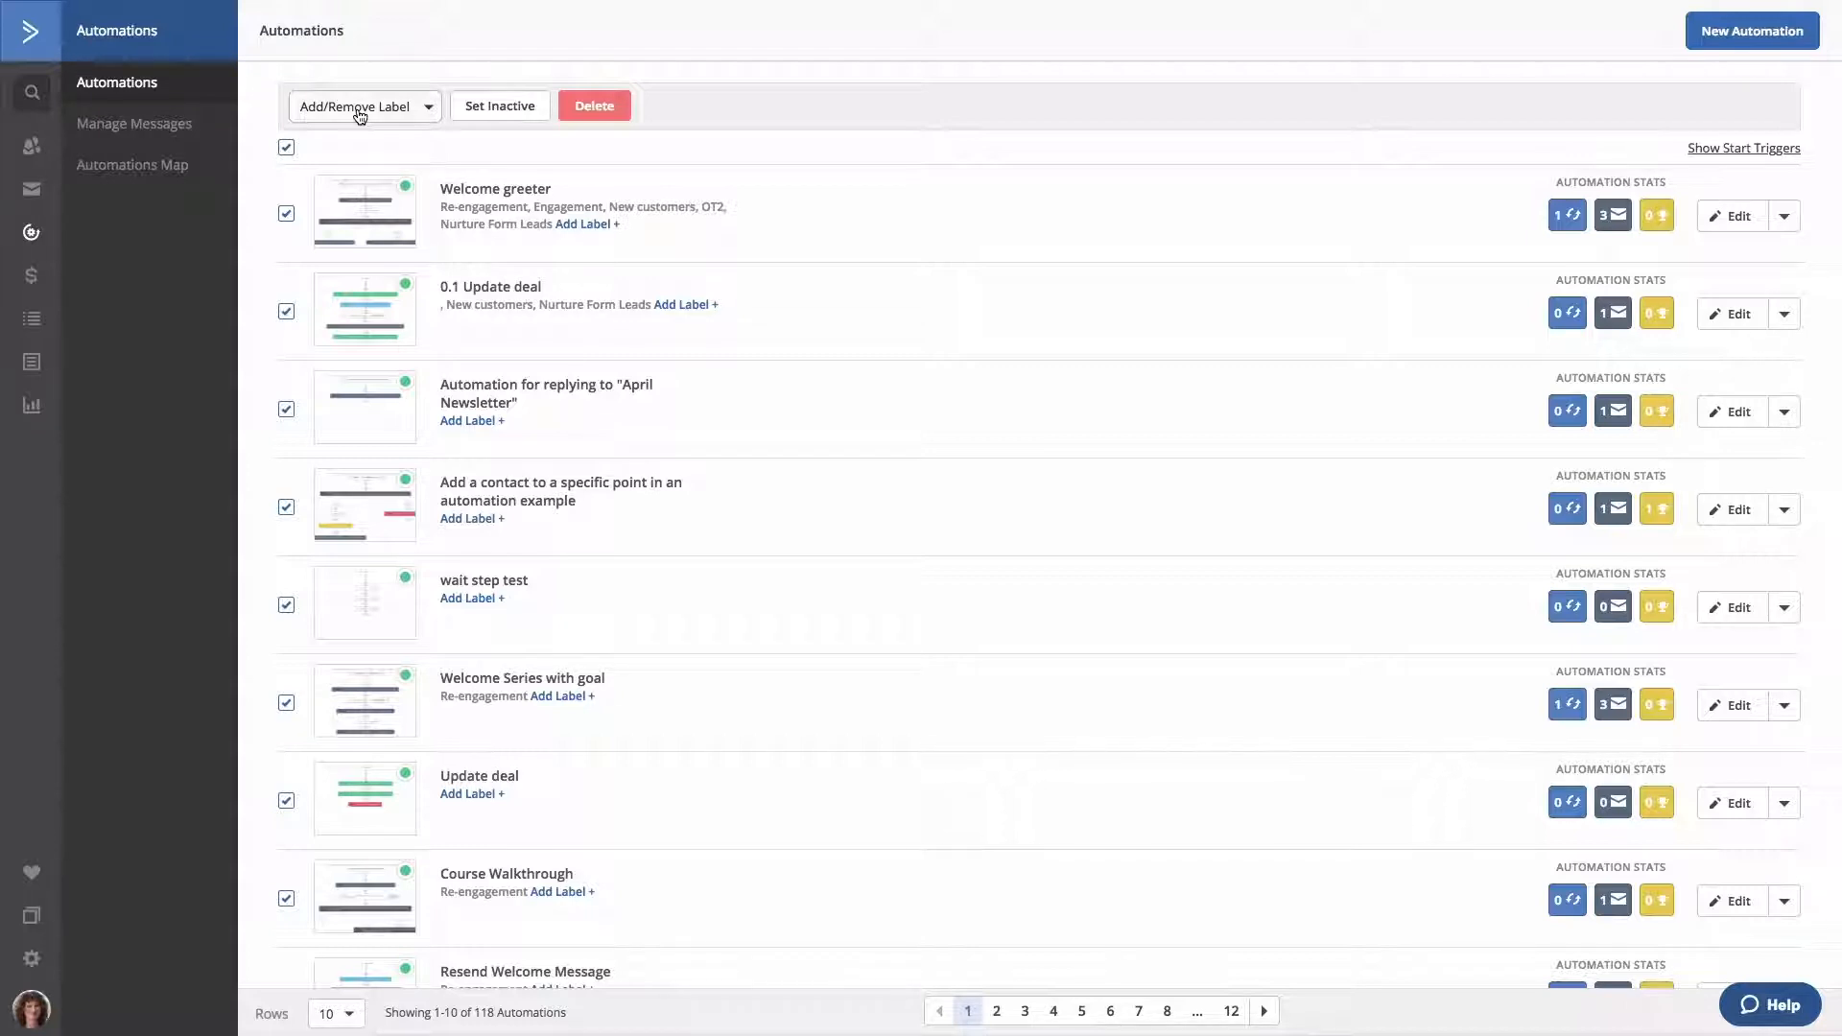
mouse_move(476, 122)
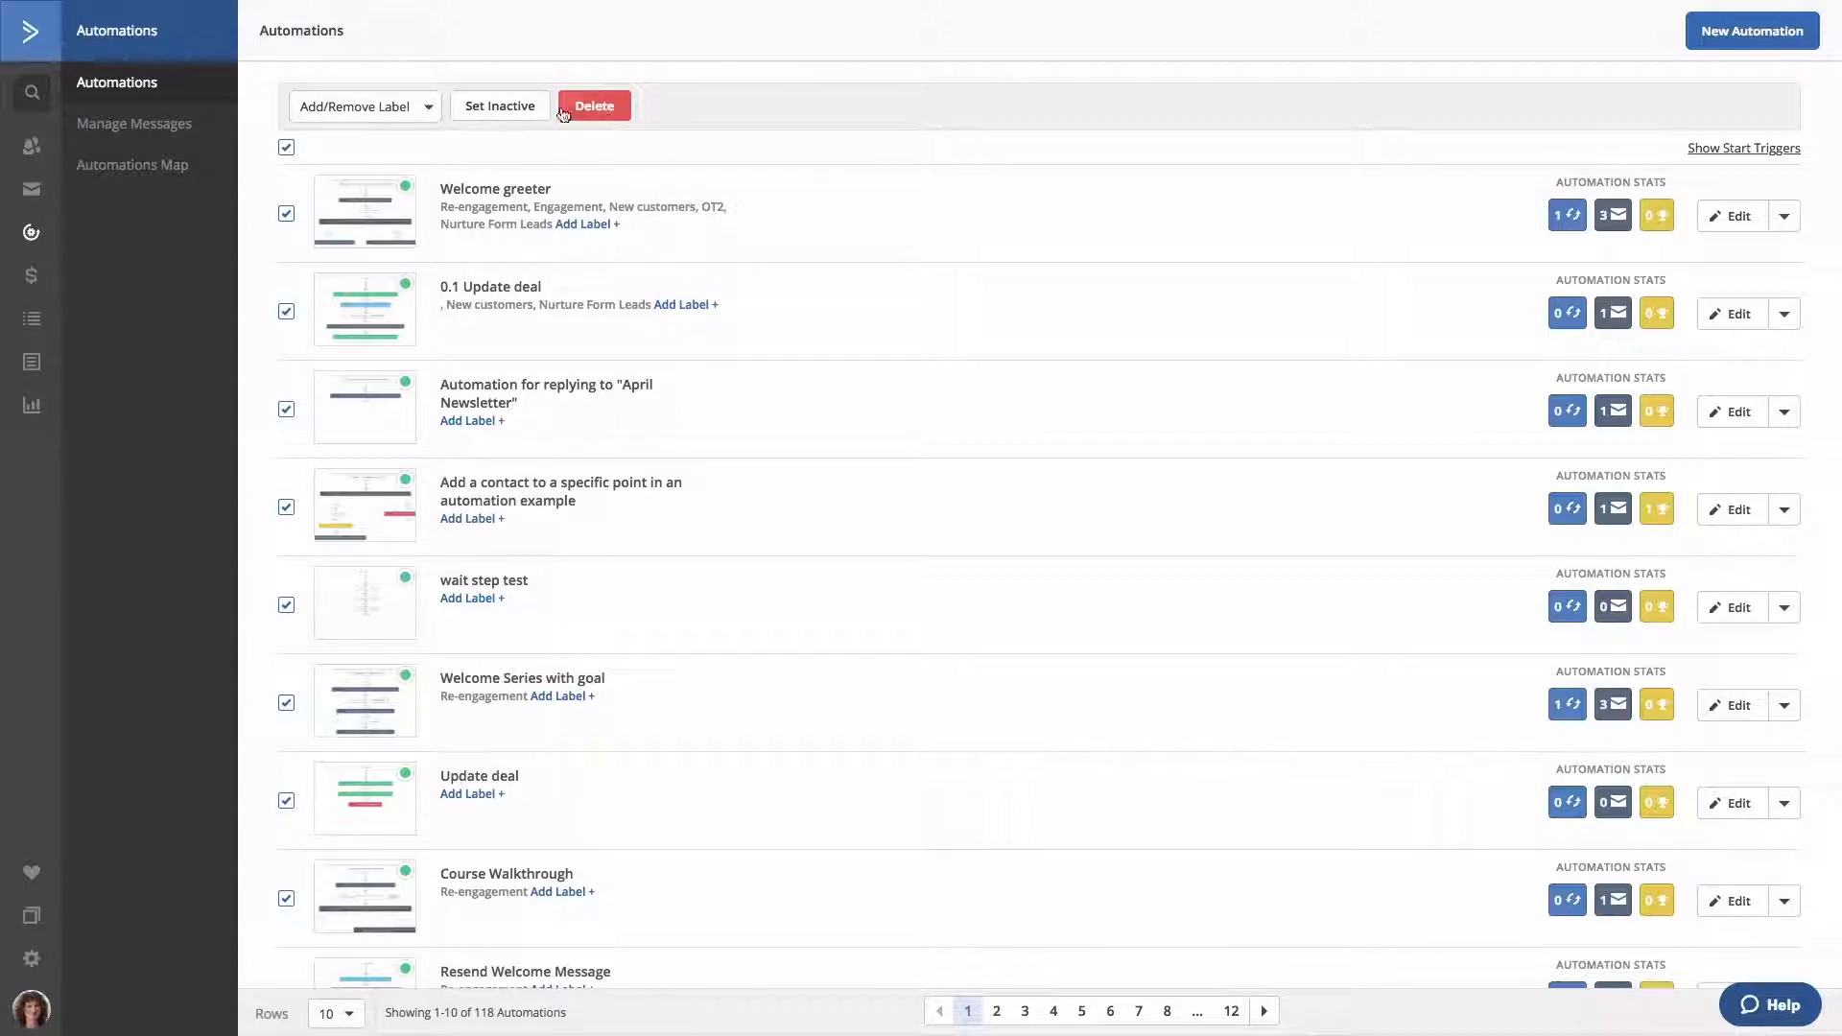
left_click(286, 147)
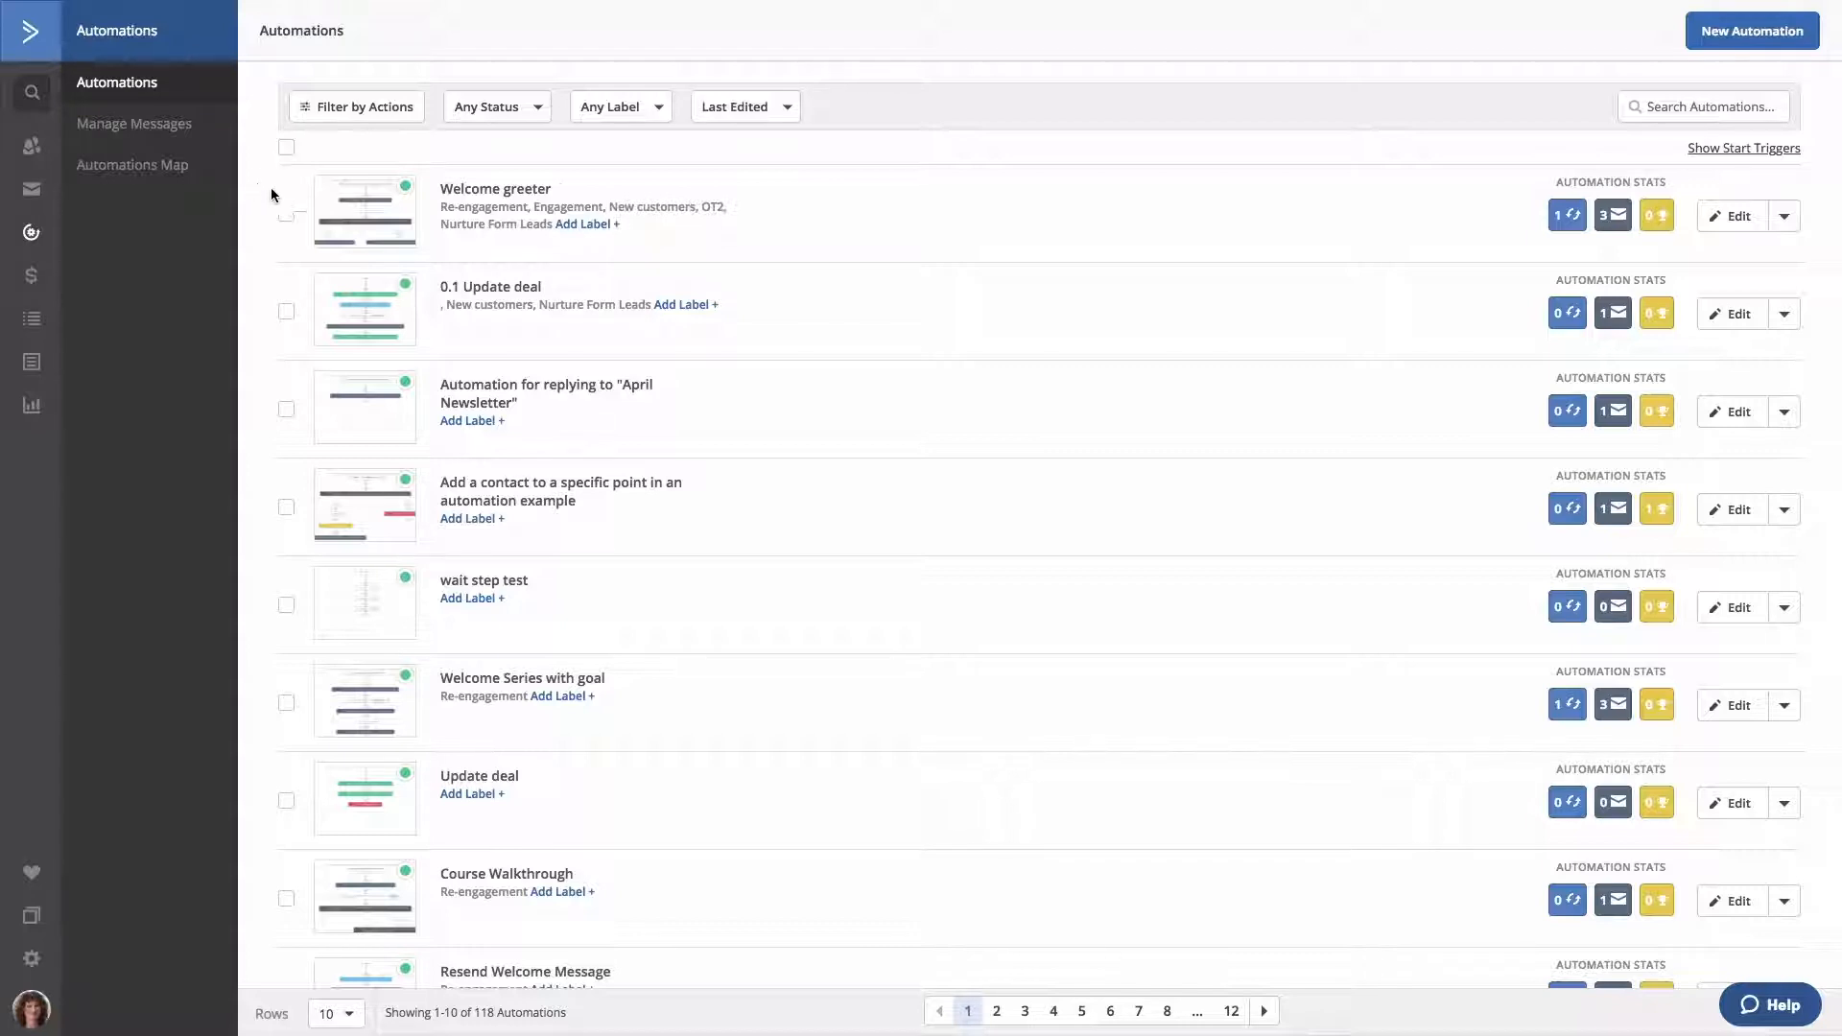
mouse_move(290, 216)
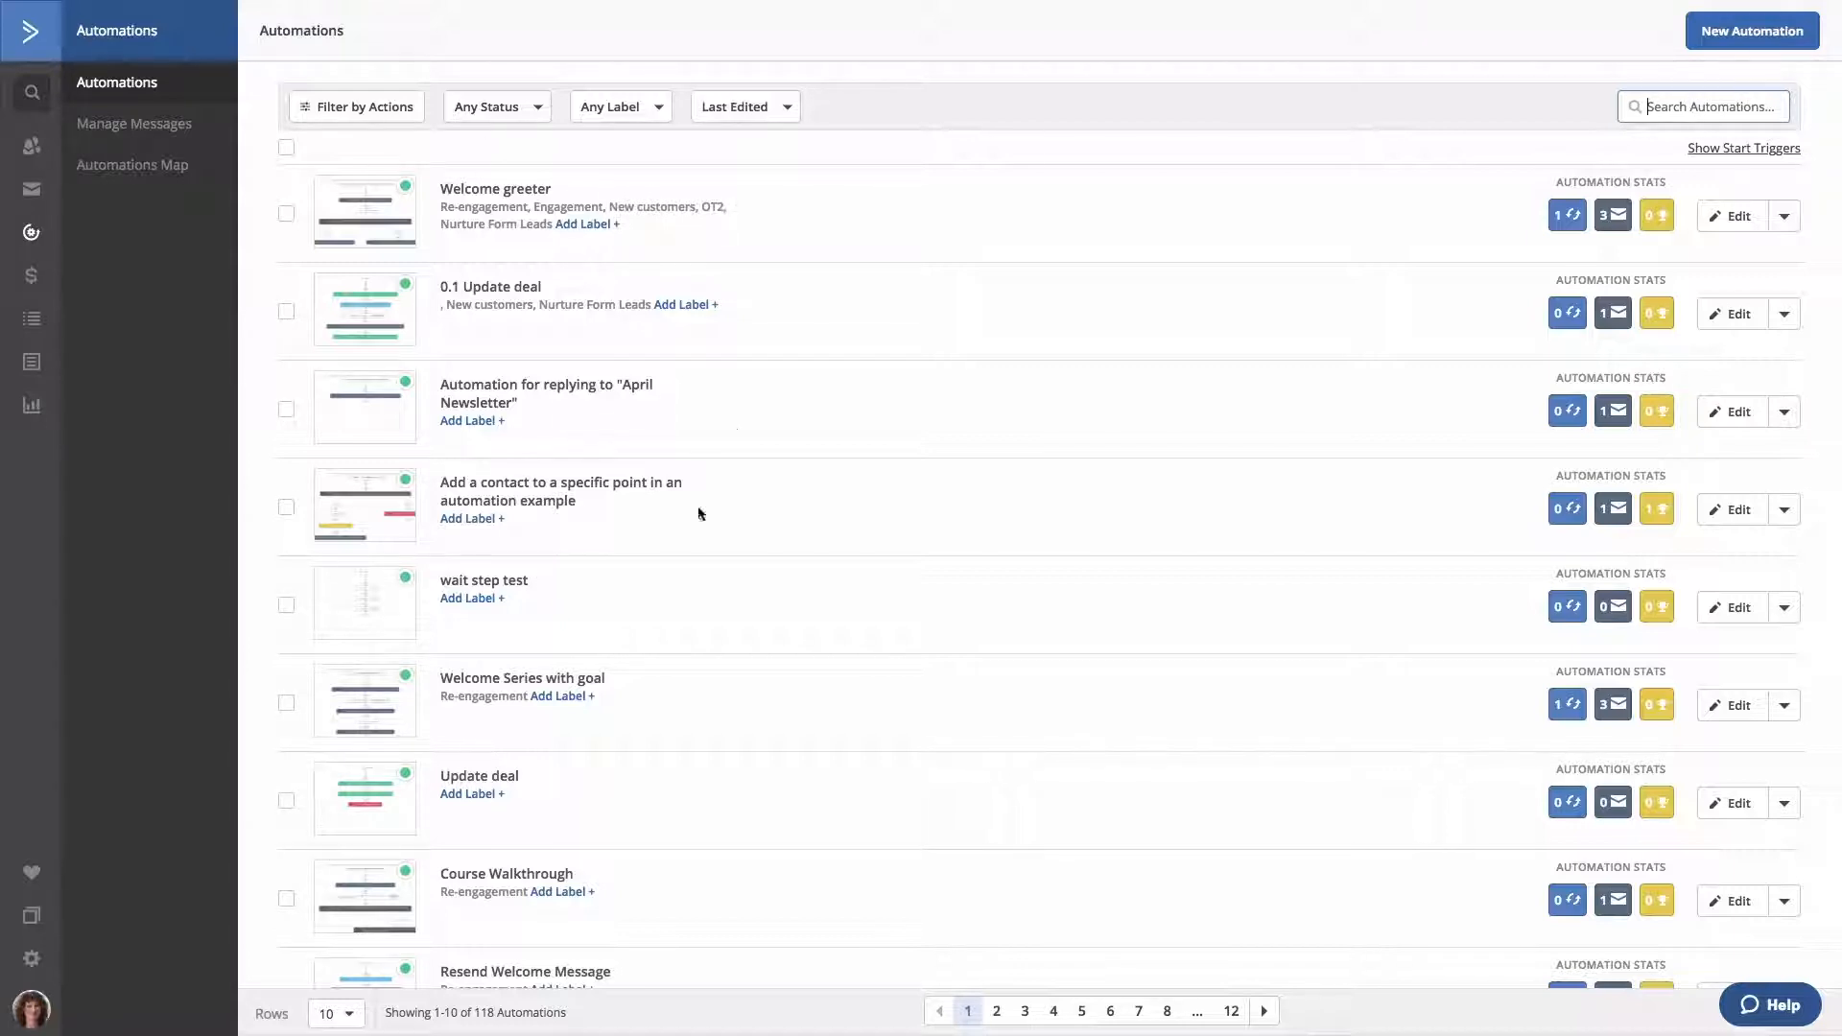
mouse_move(732, 417)
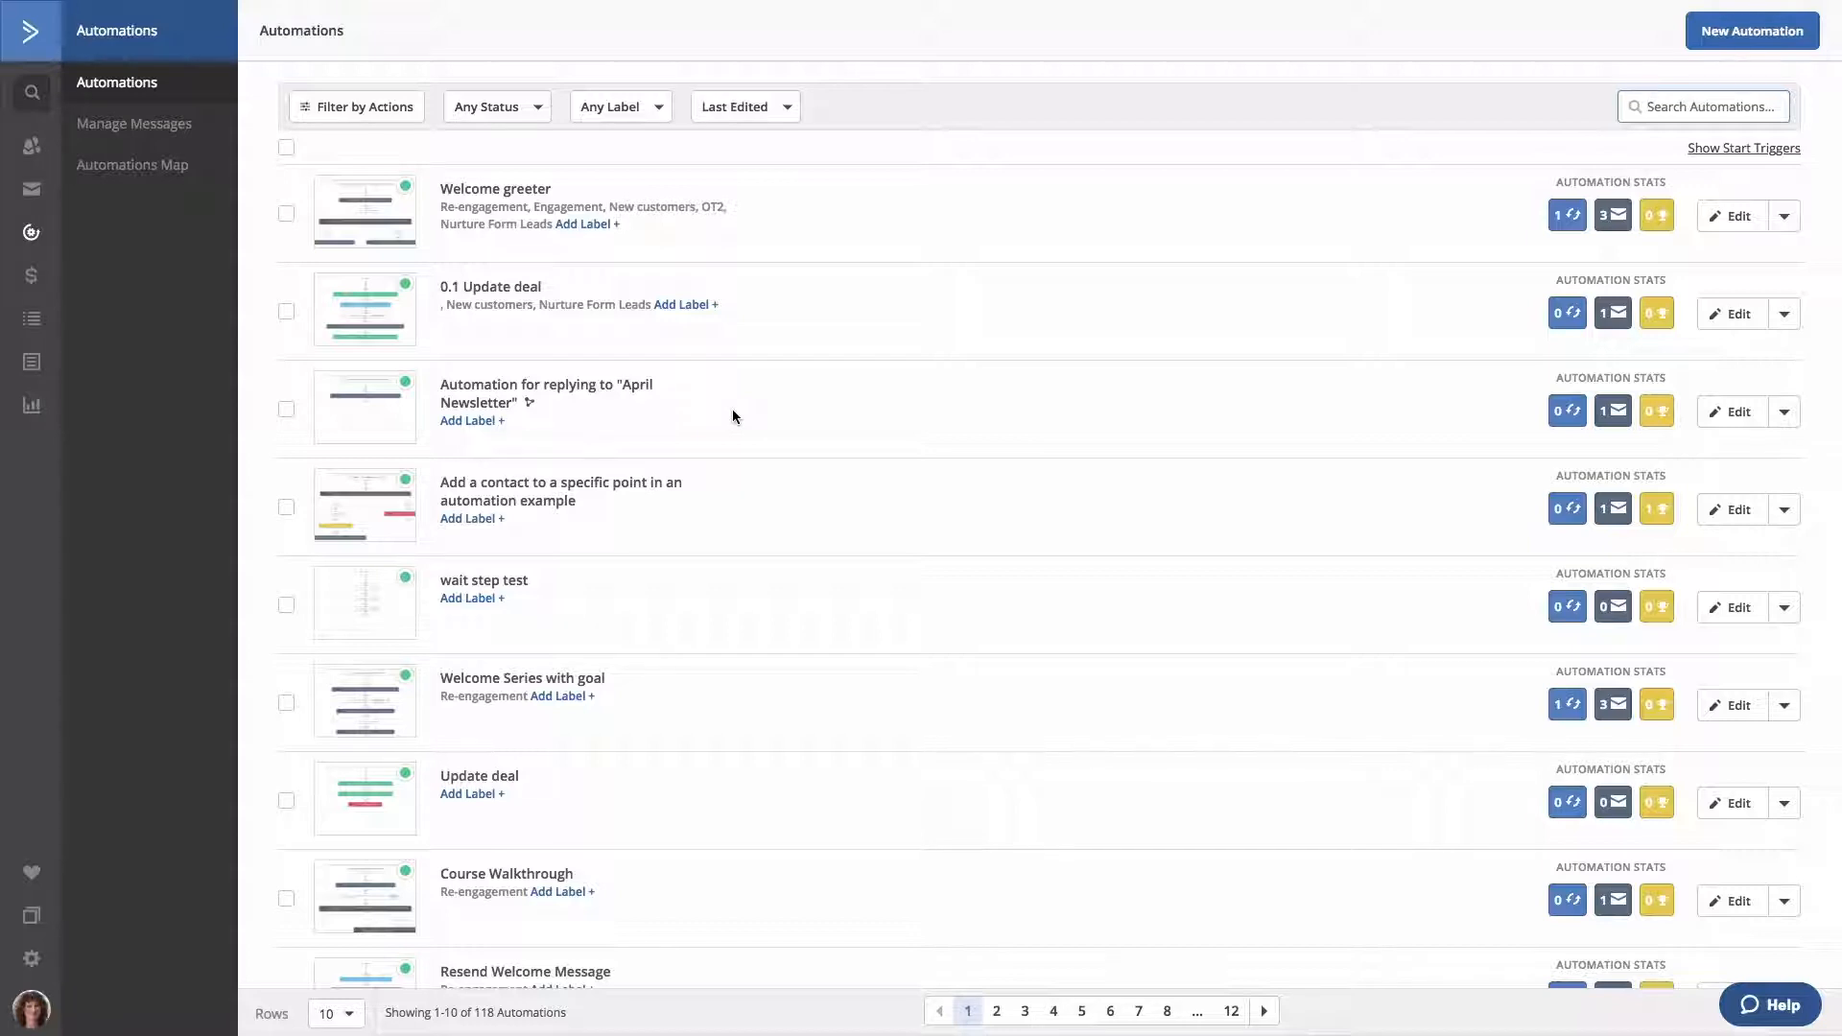
mouse_move(373, 229)
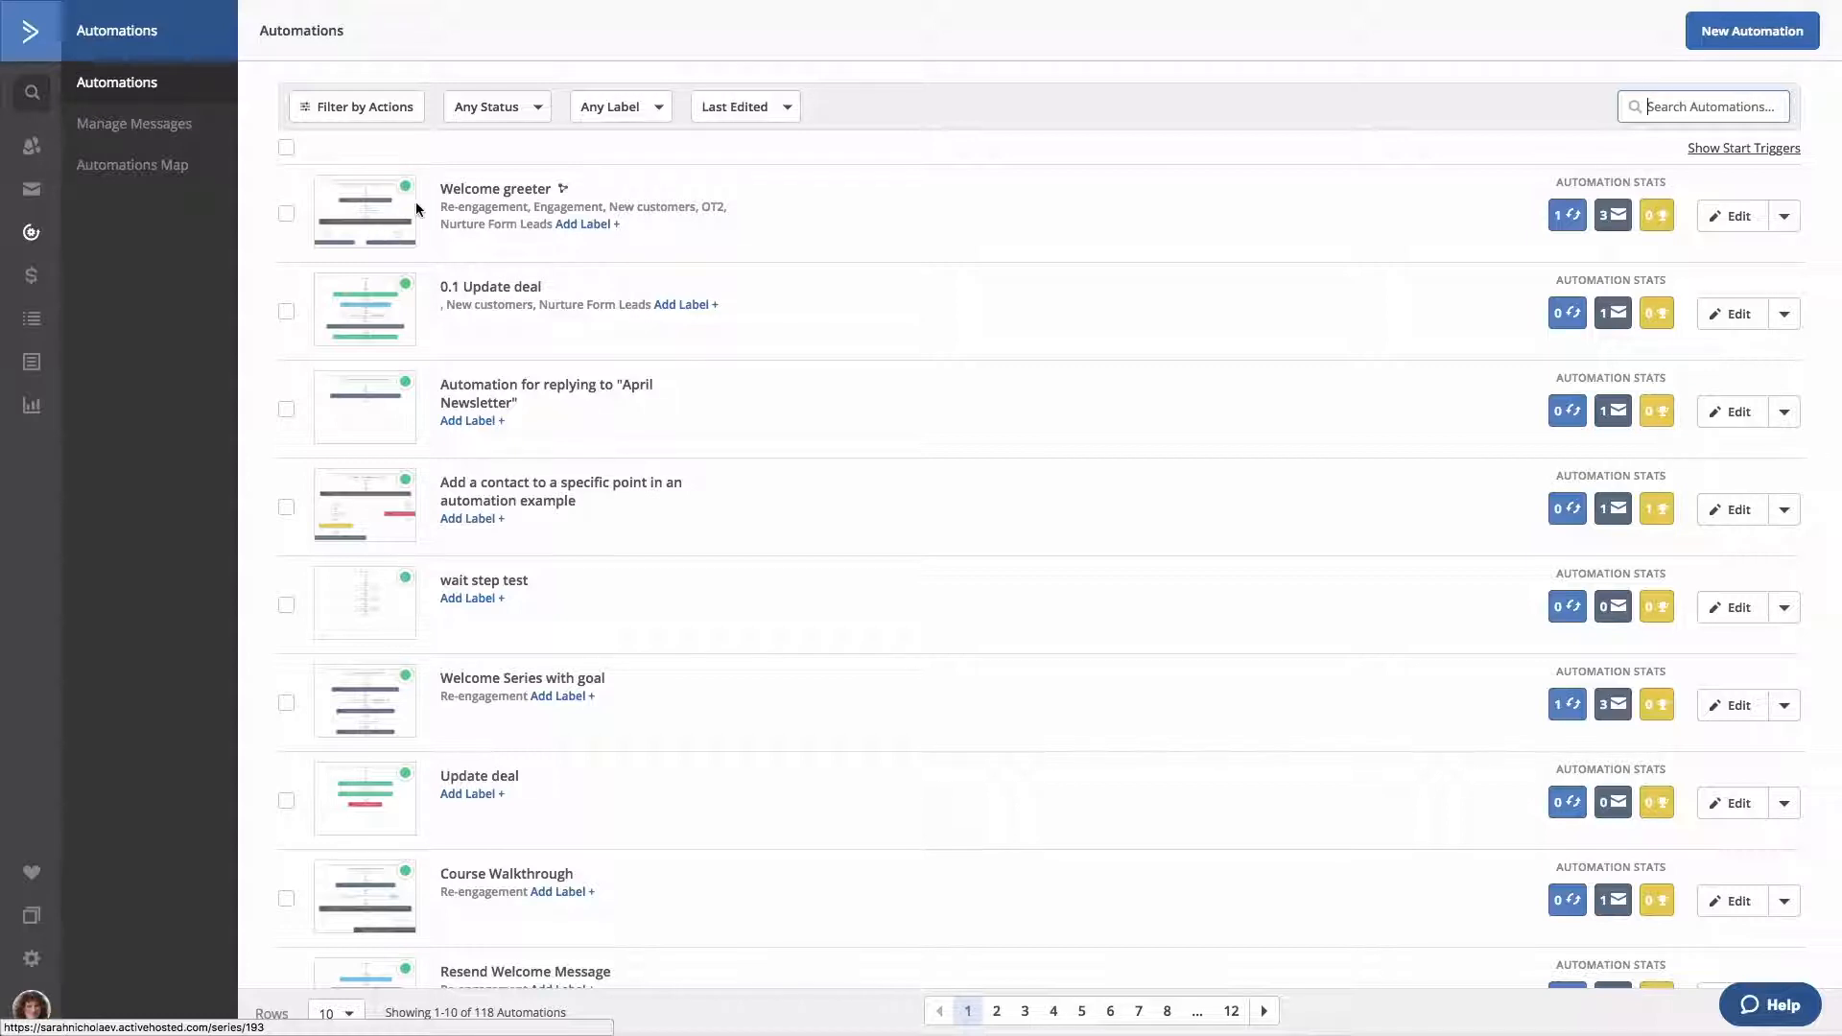
mouse_move(410, 203)
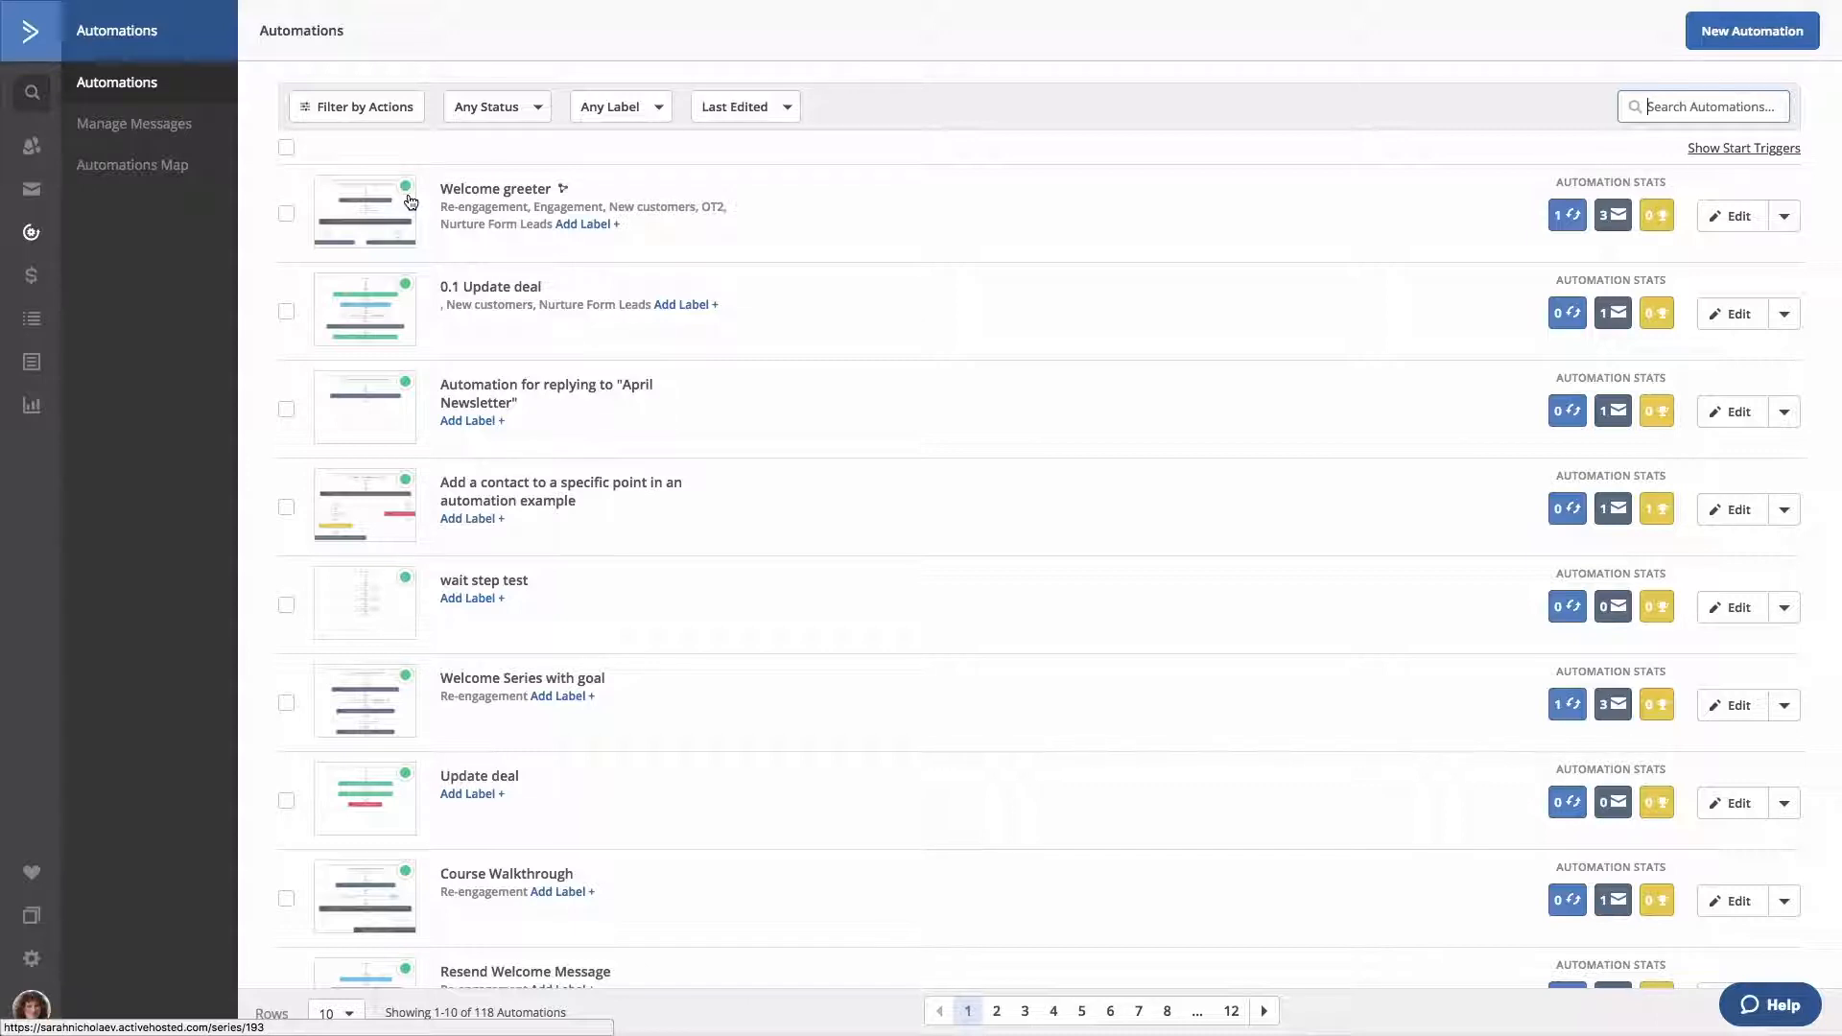
mouse_move(469, 200)
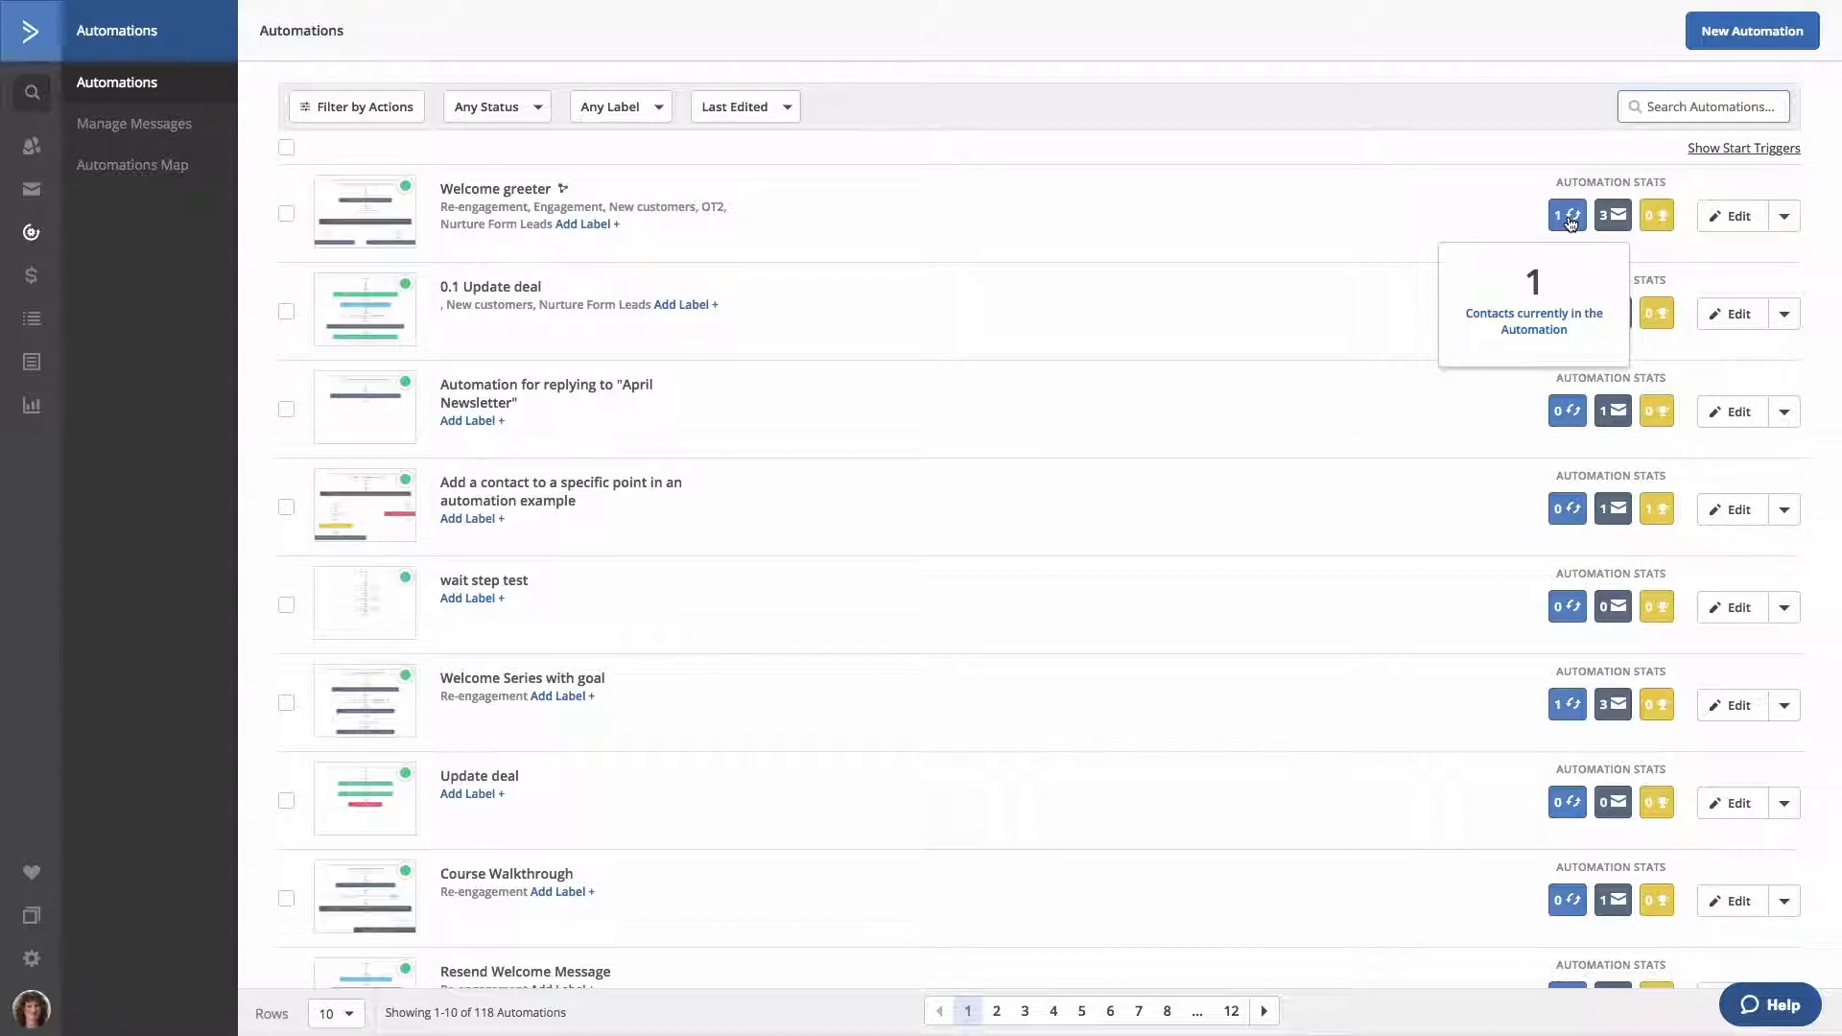
mouse_move(1560, 283)
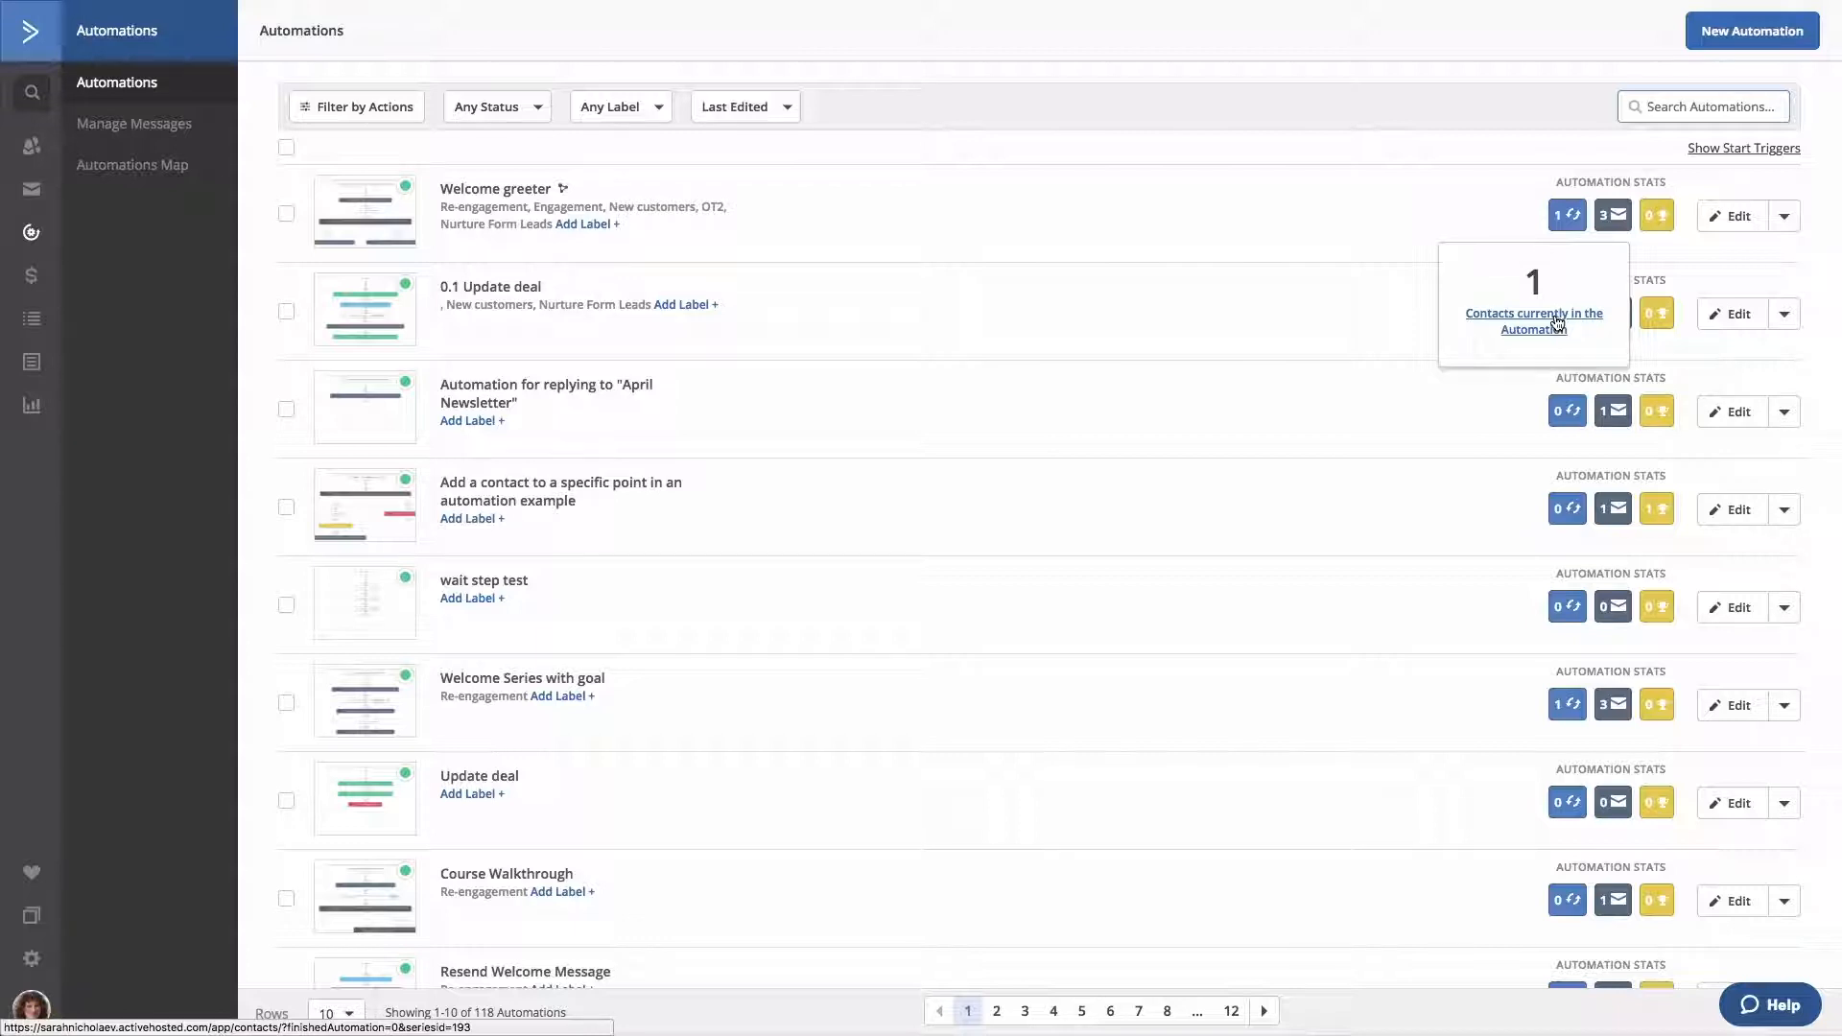
mouse_move(1607, 292)
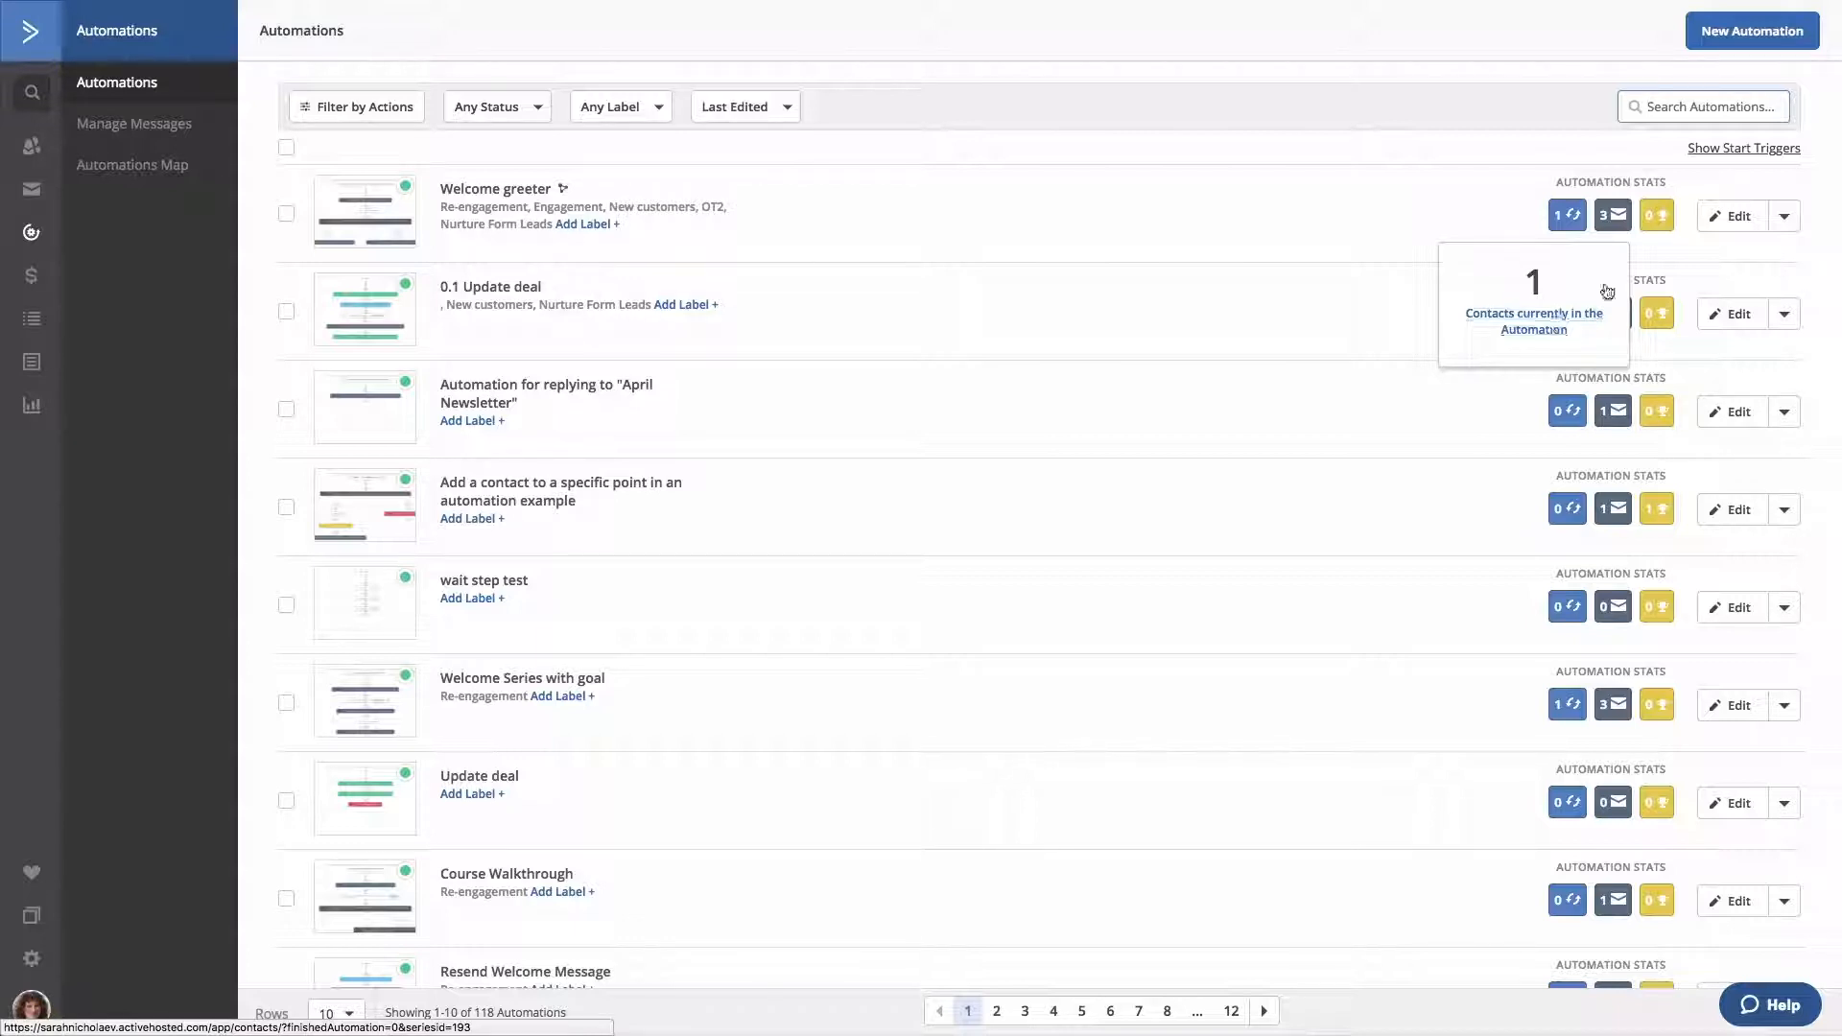
mouse_move(1613, 215)
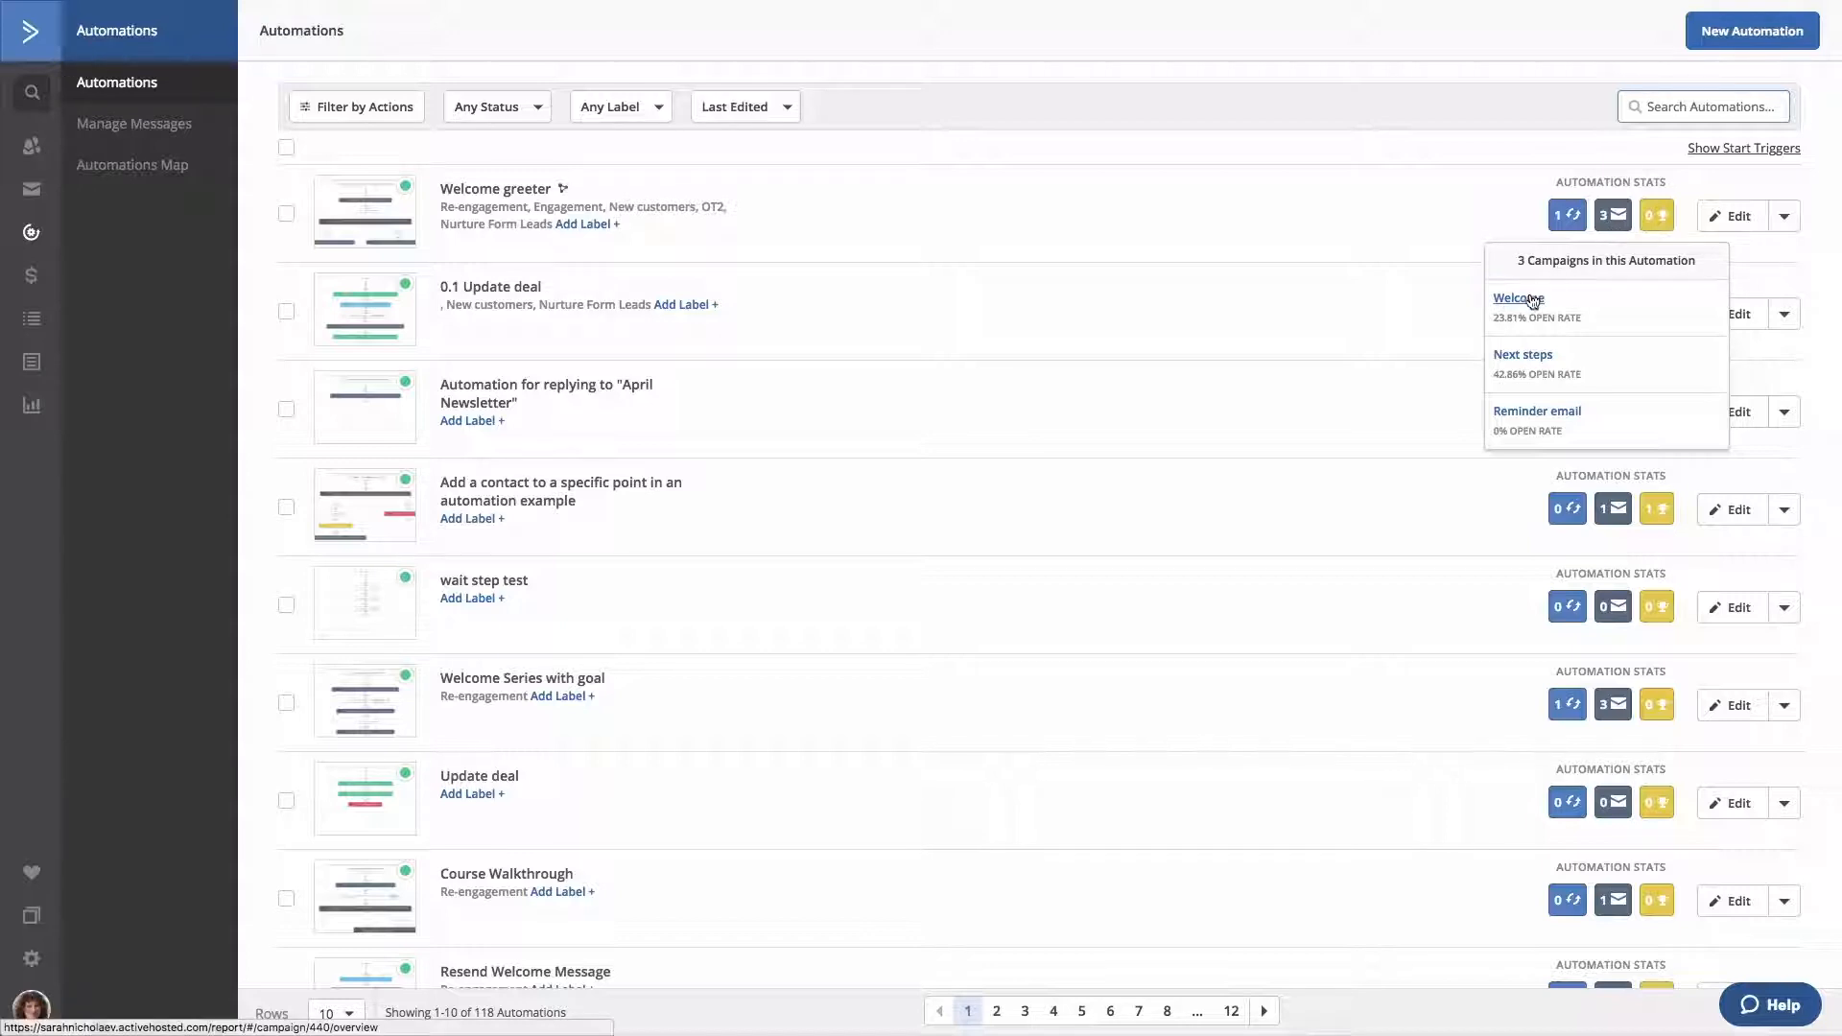
mouse_move(1657, 215)
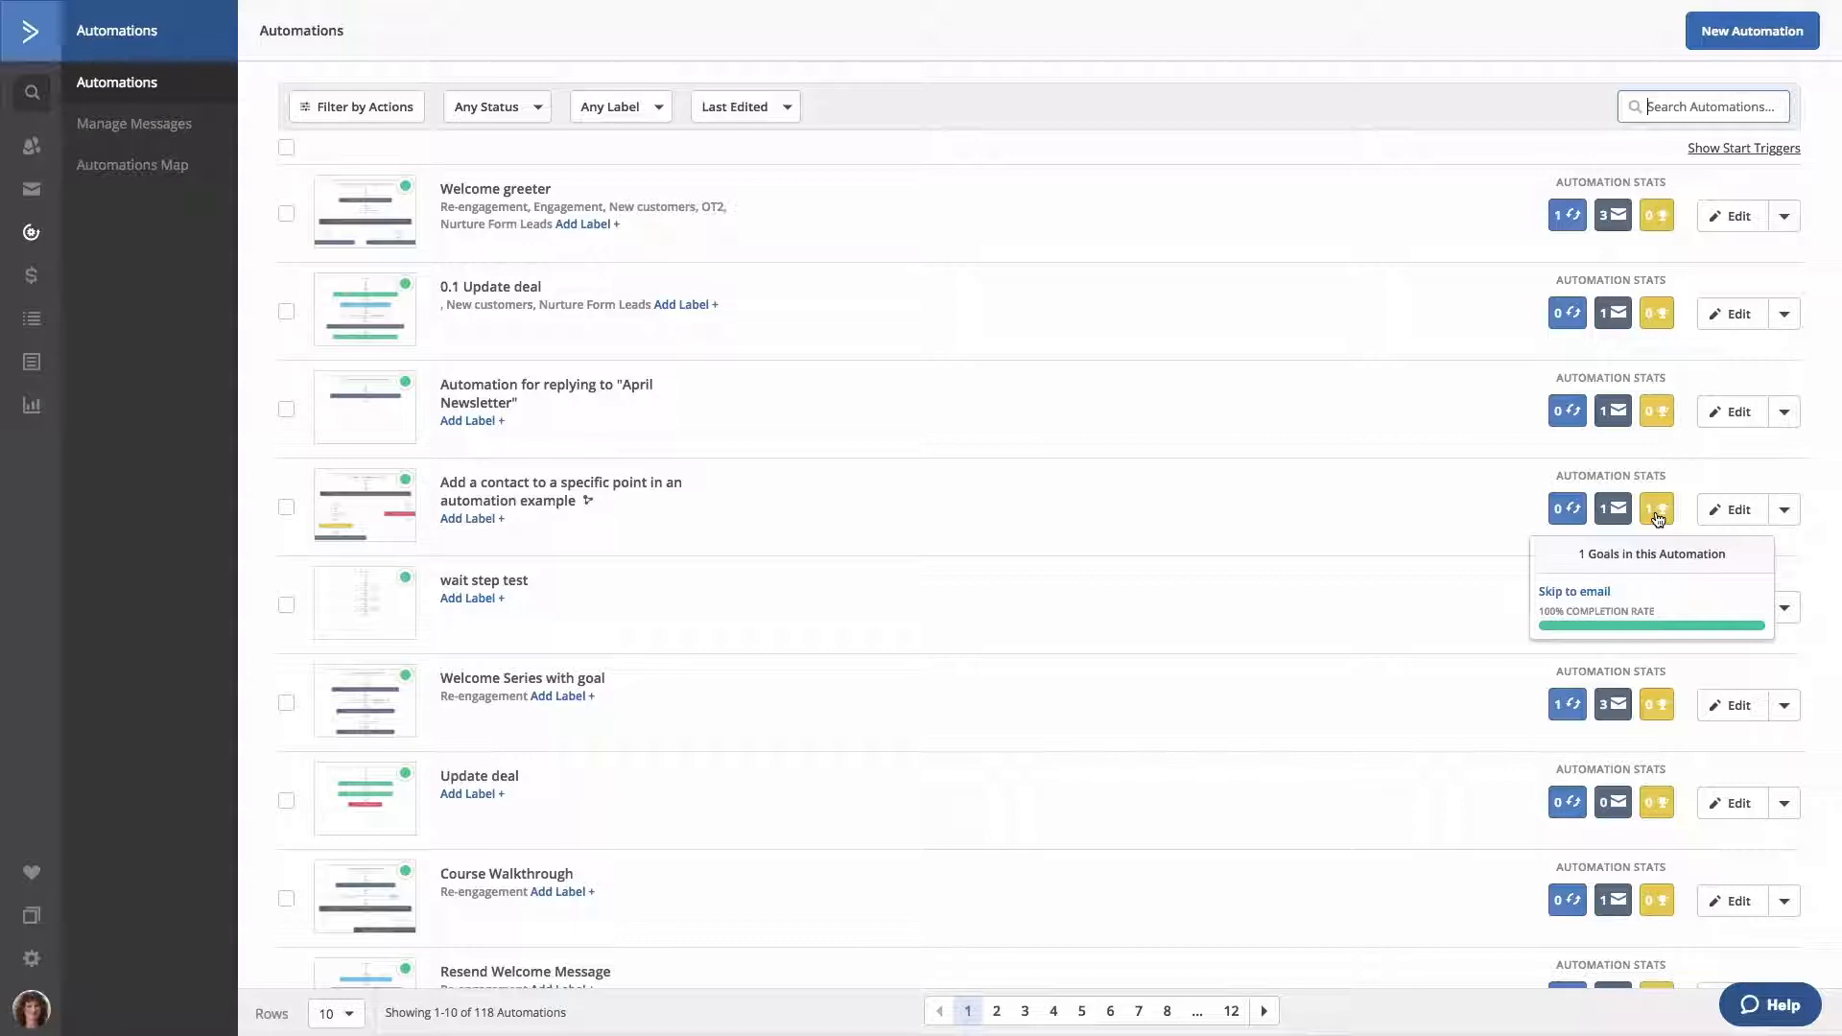
mouse_move(1701, 445)
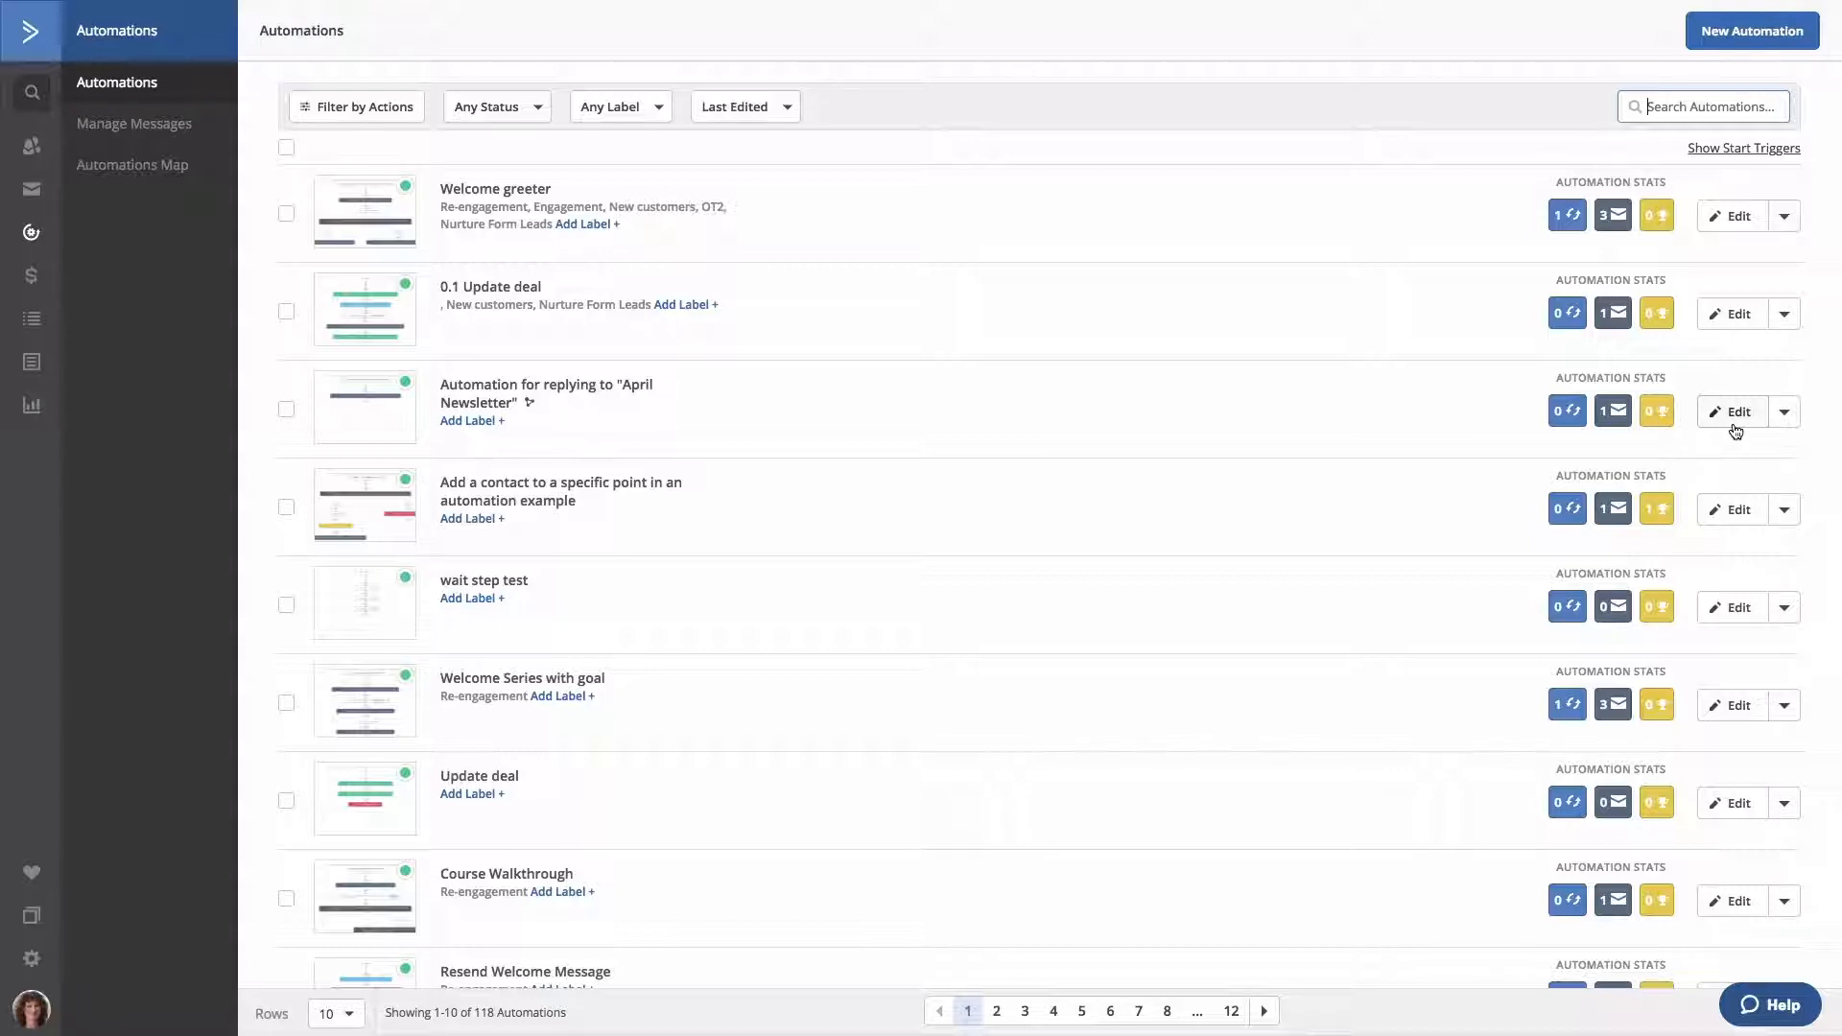
mouse_move(1783, 420)
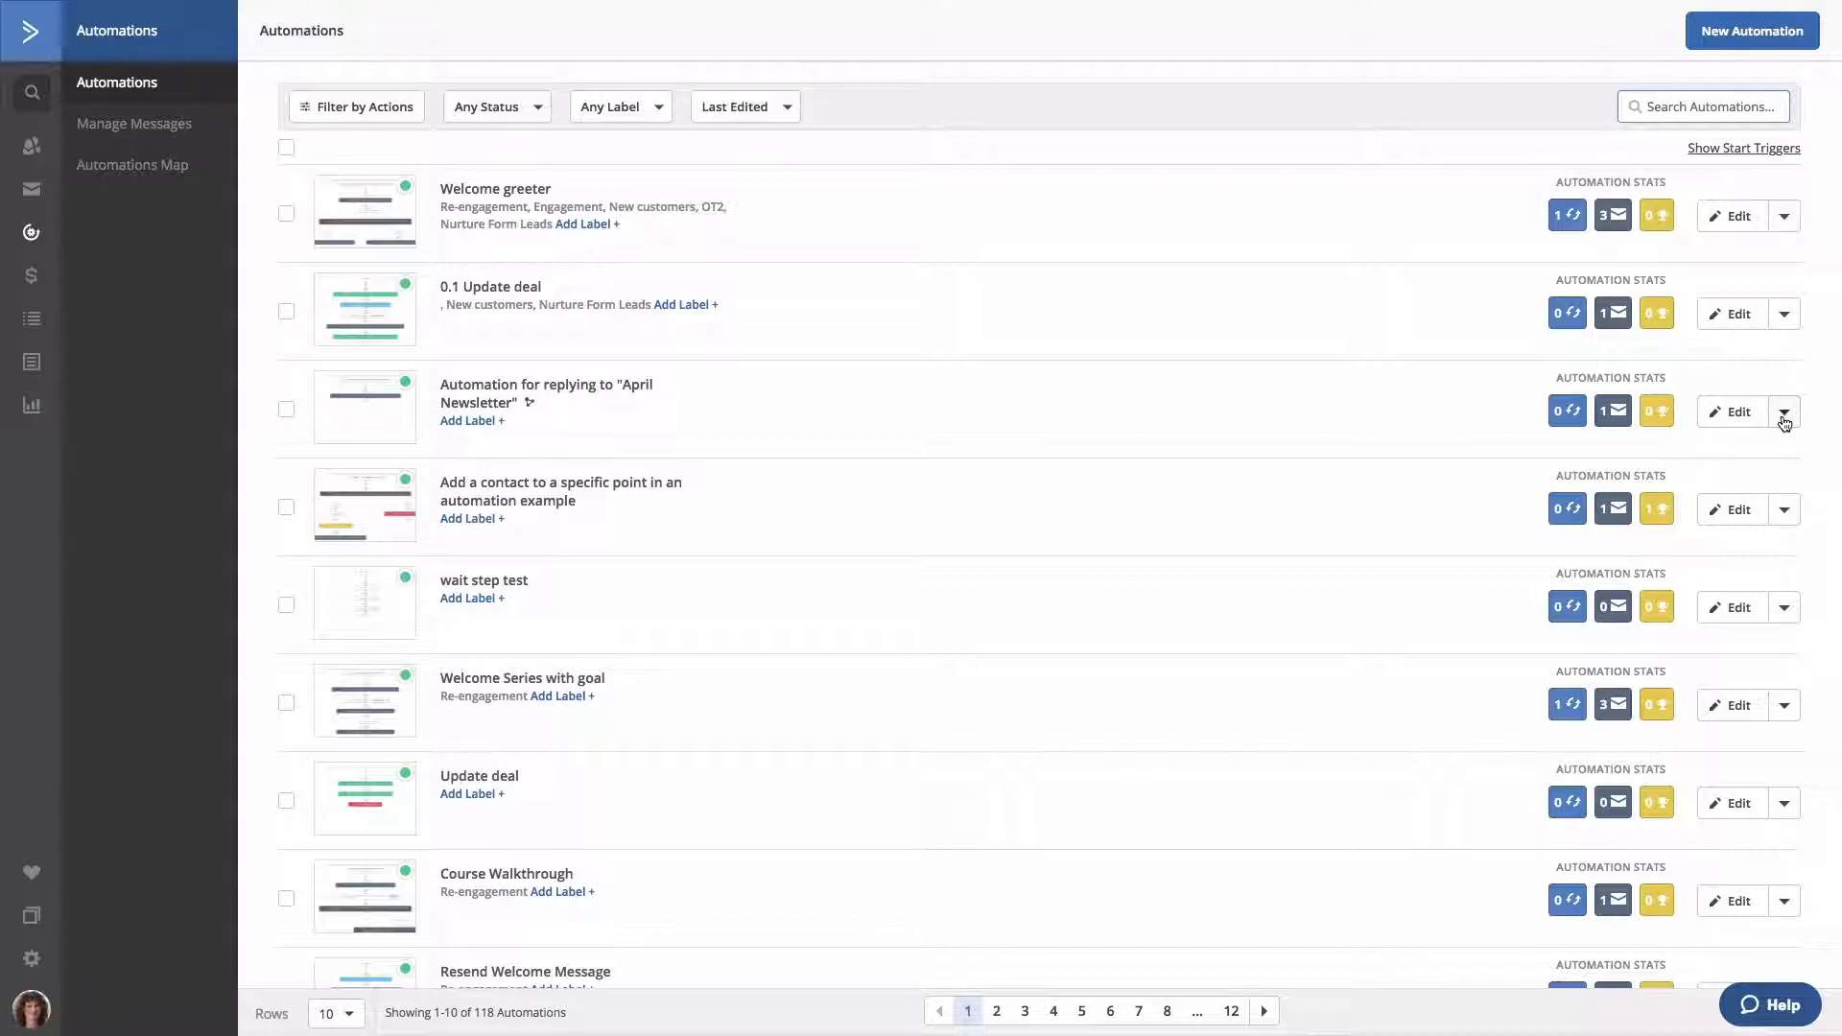
left_click(1783, 411)
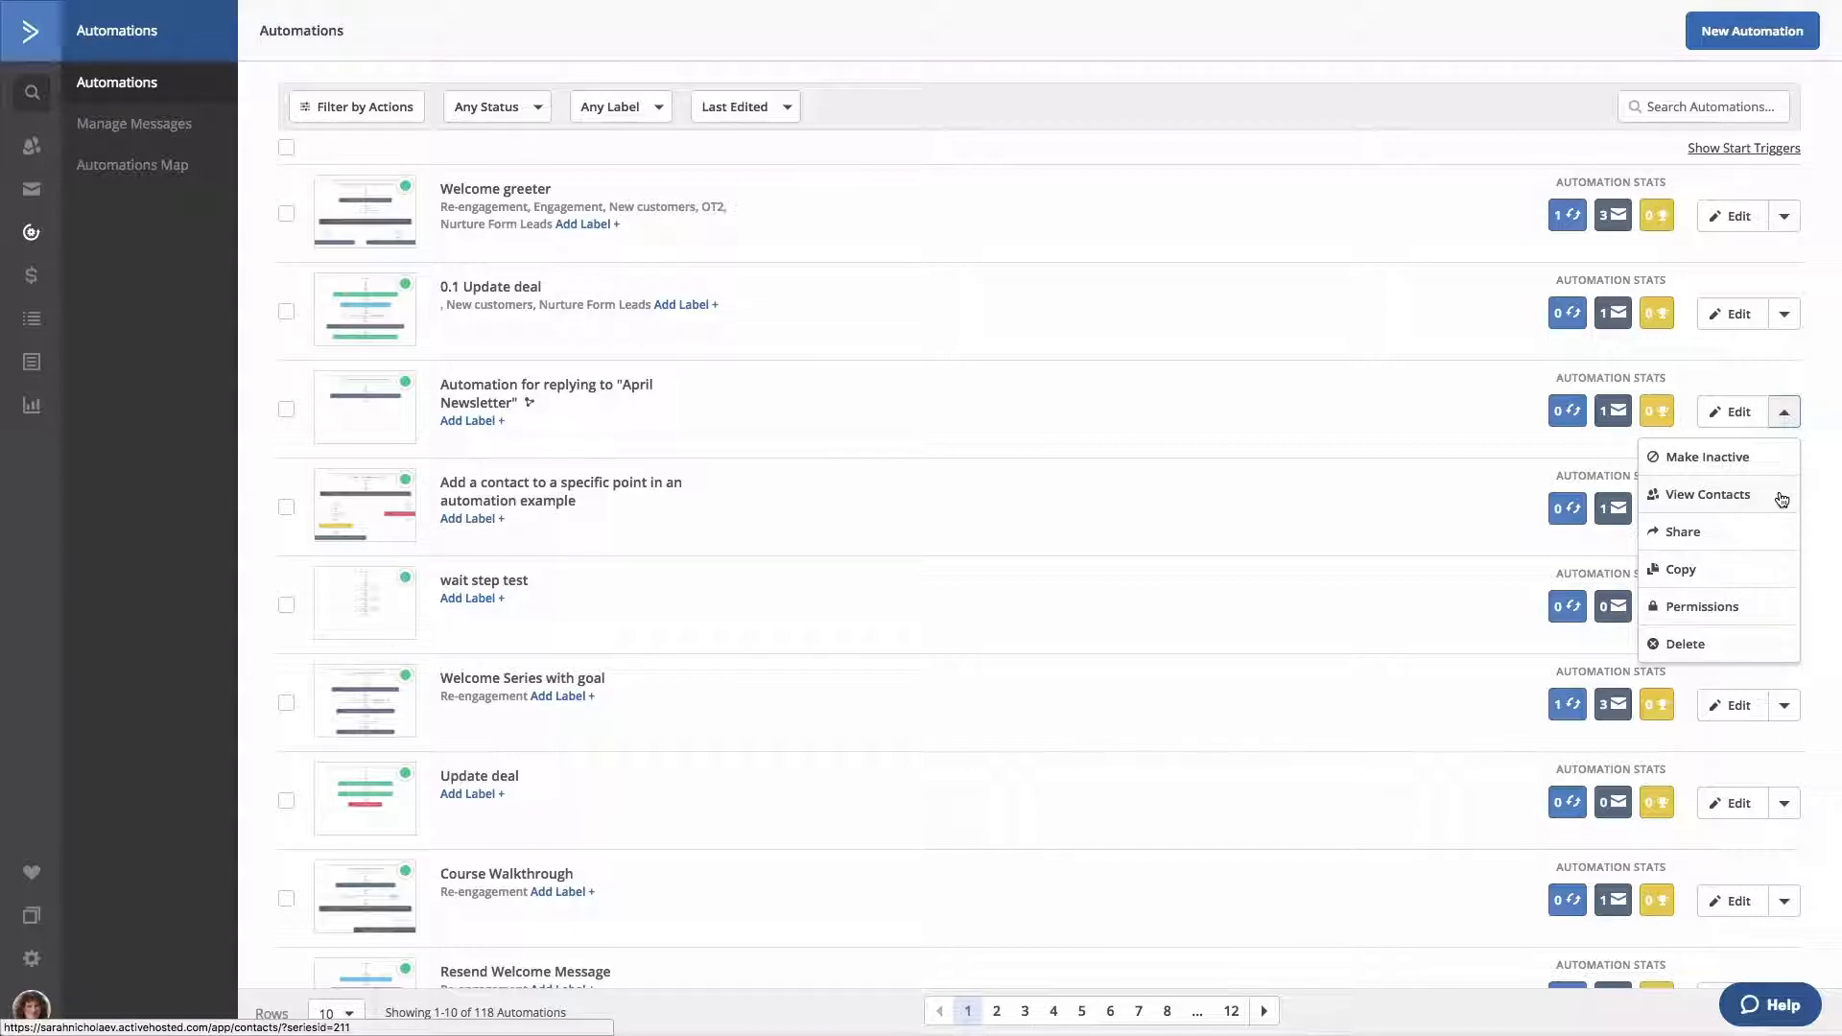
mouse_move(1762, 537)
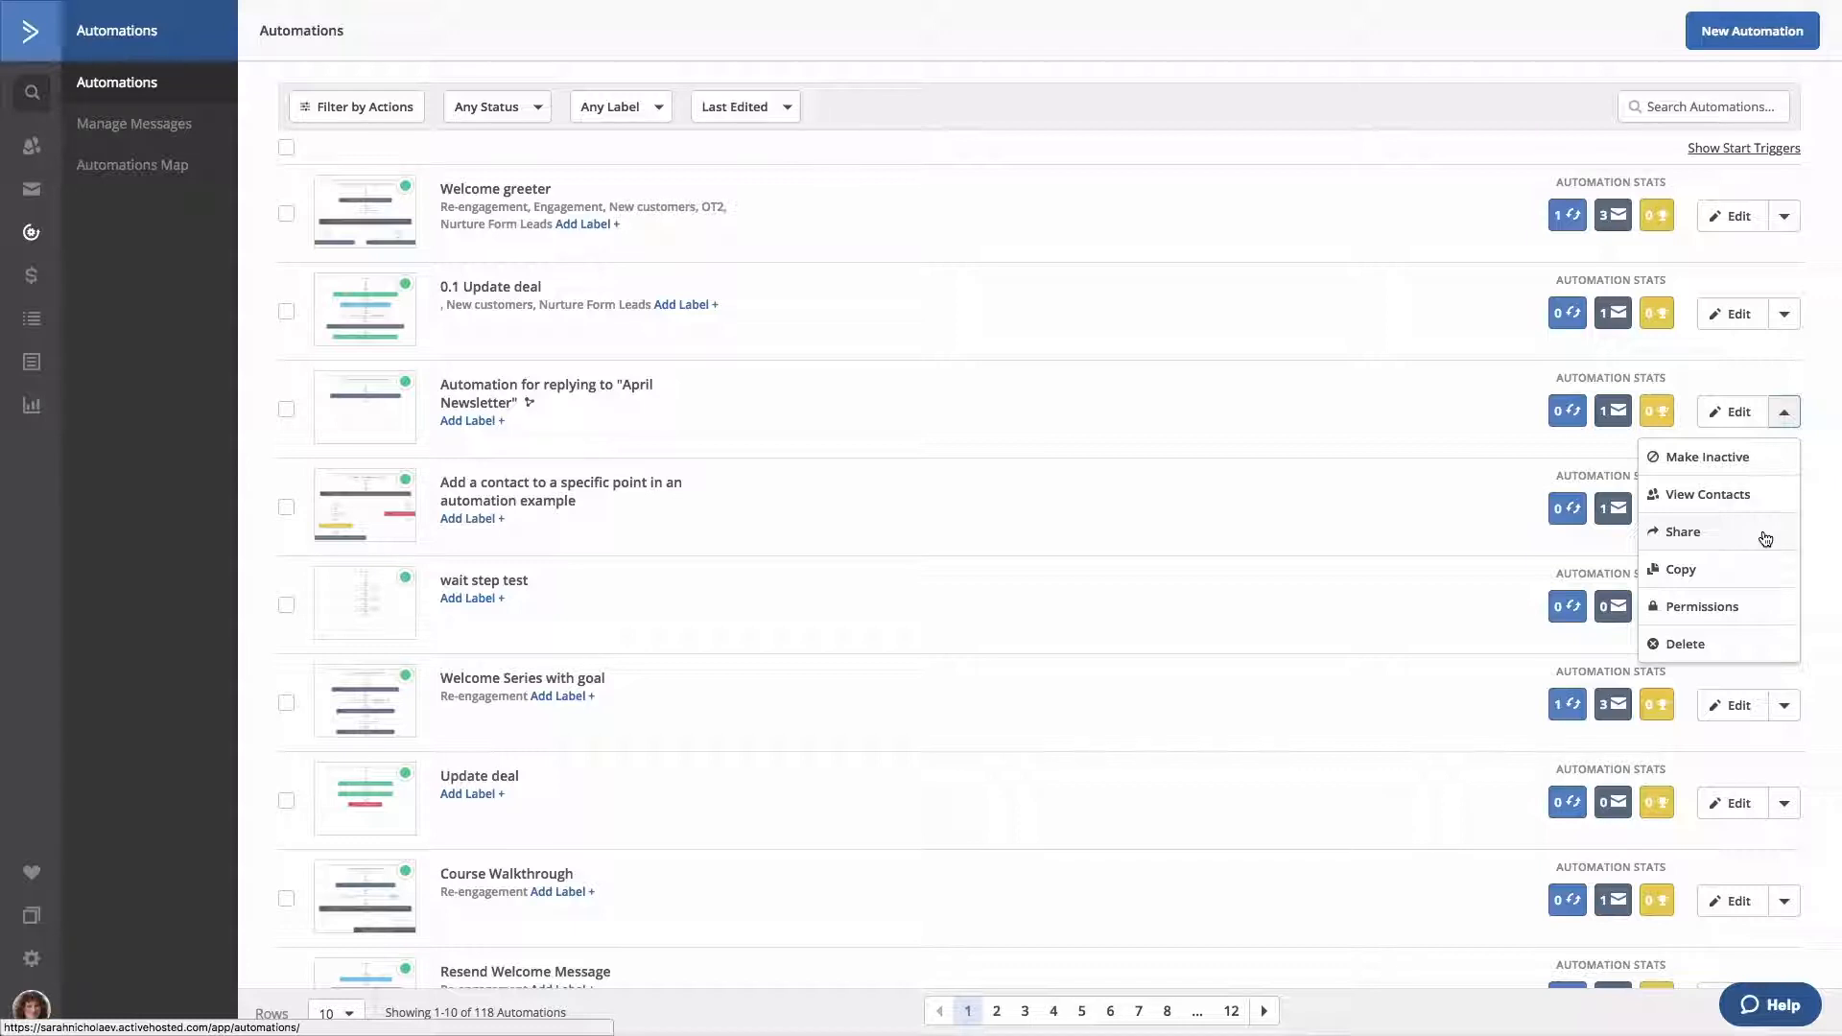
mouse_move(1762, 543)
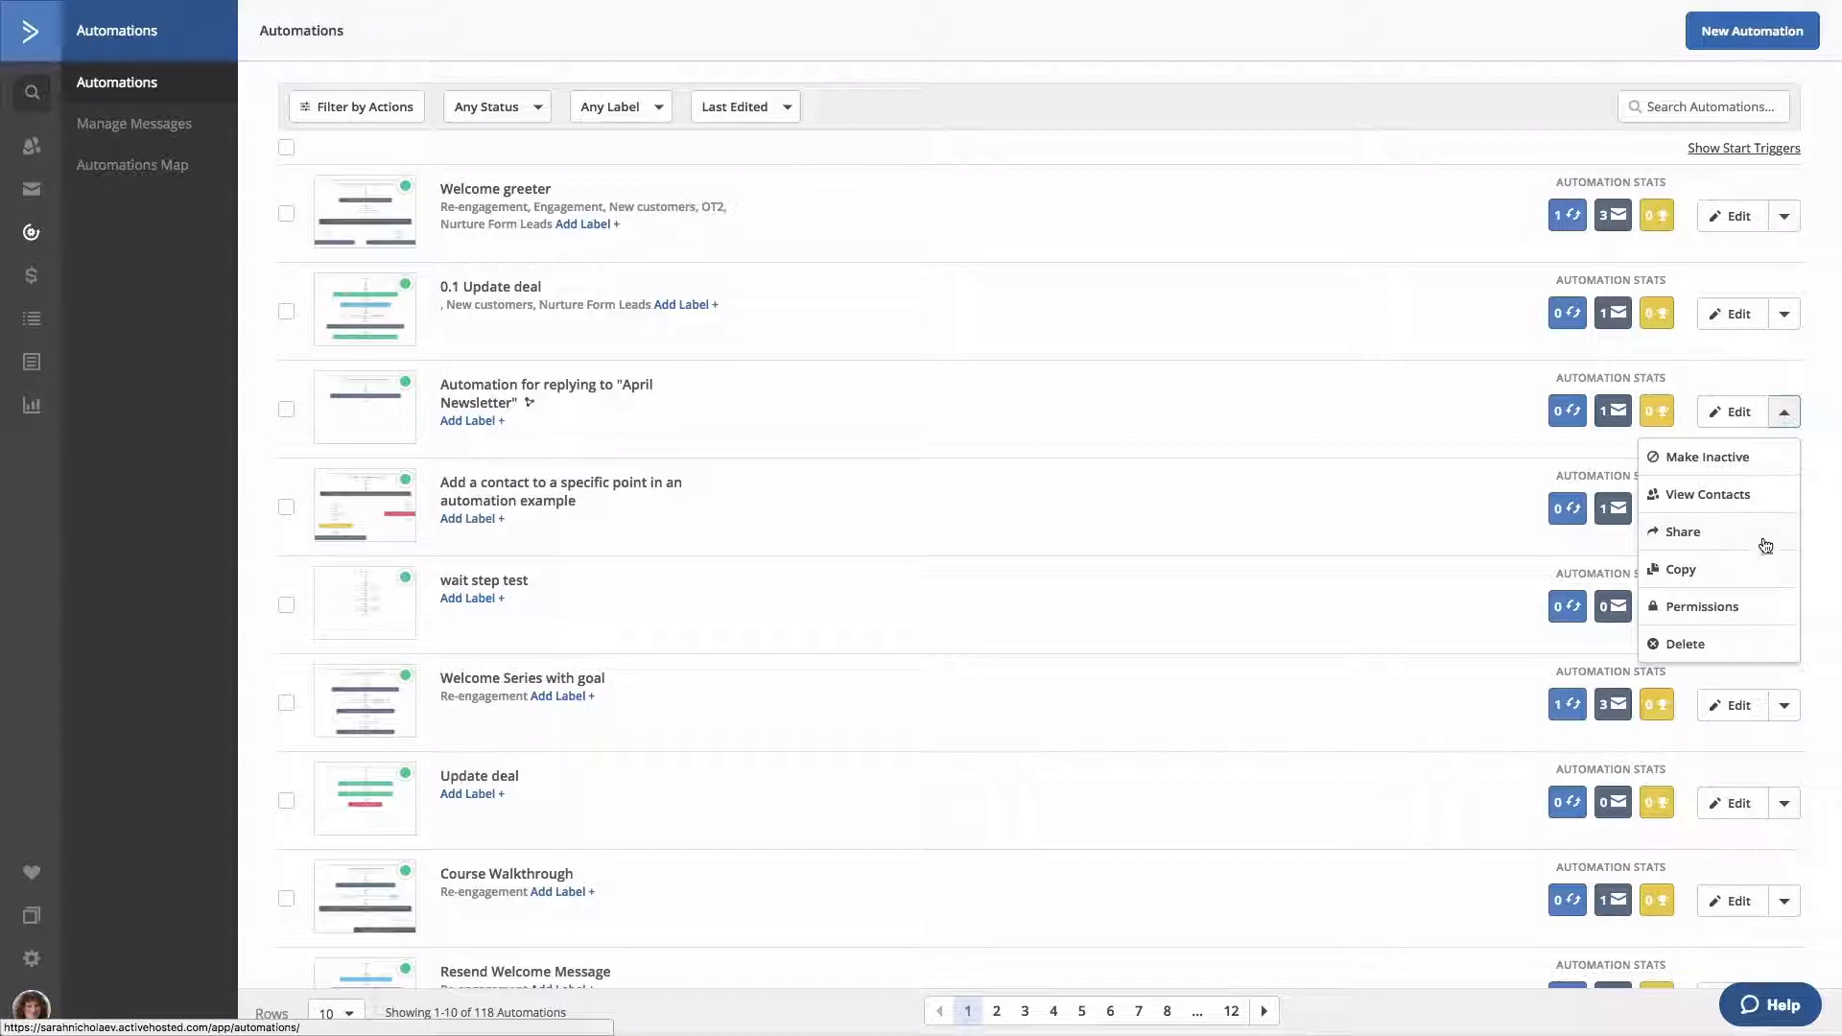
mouse_move(1764, 572)
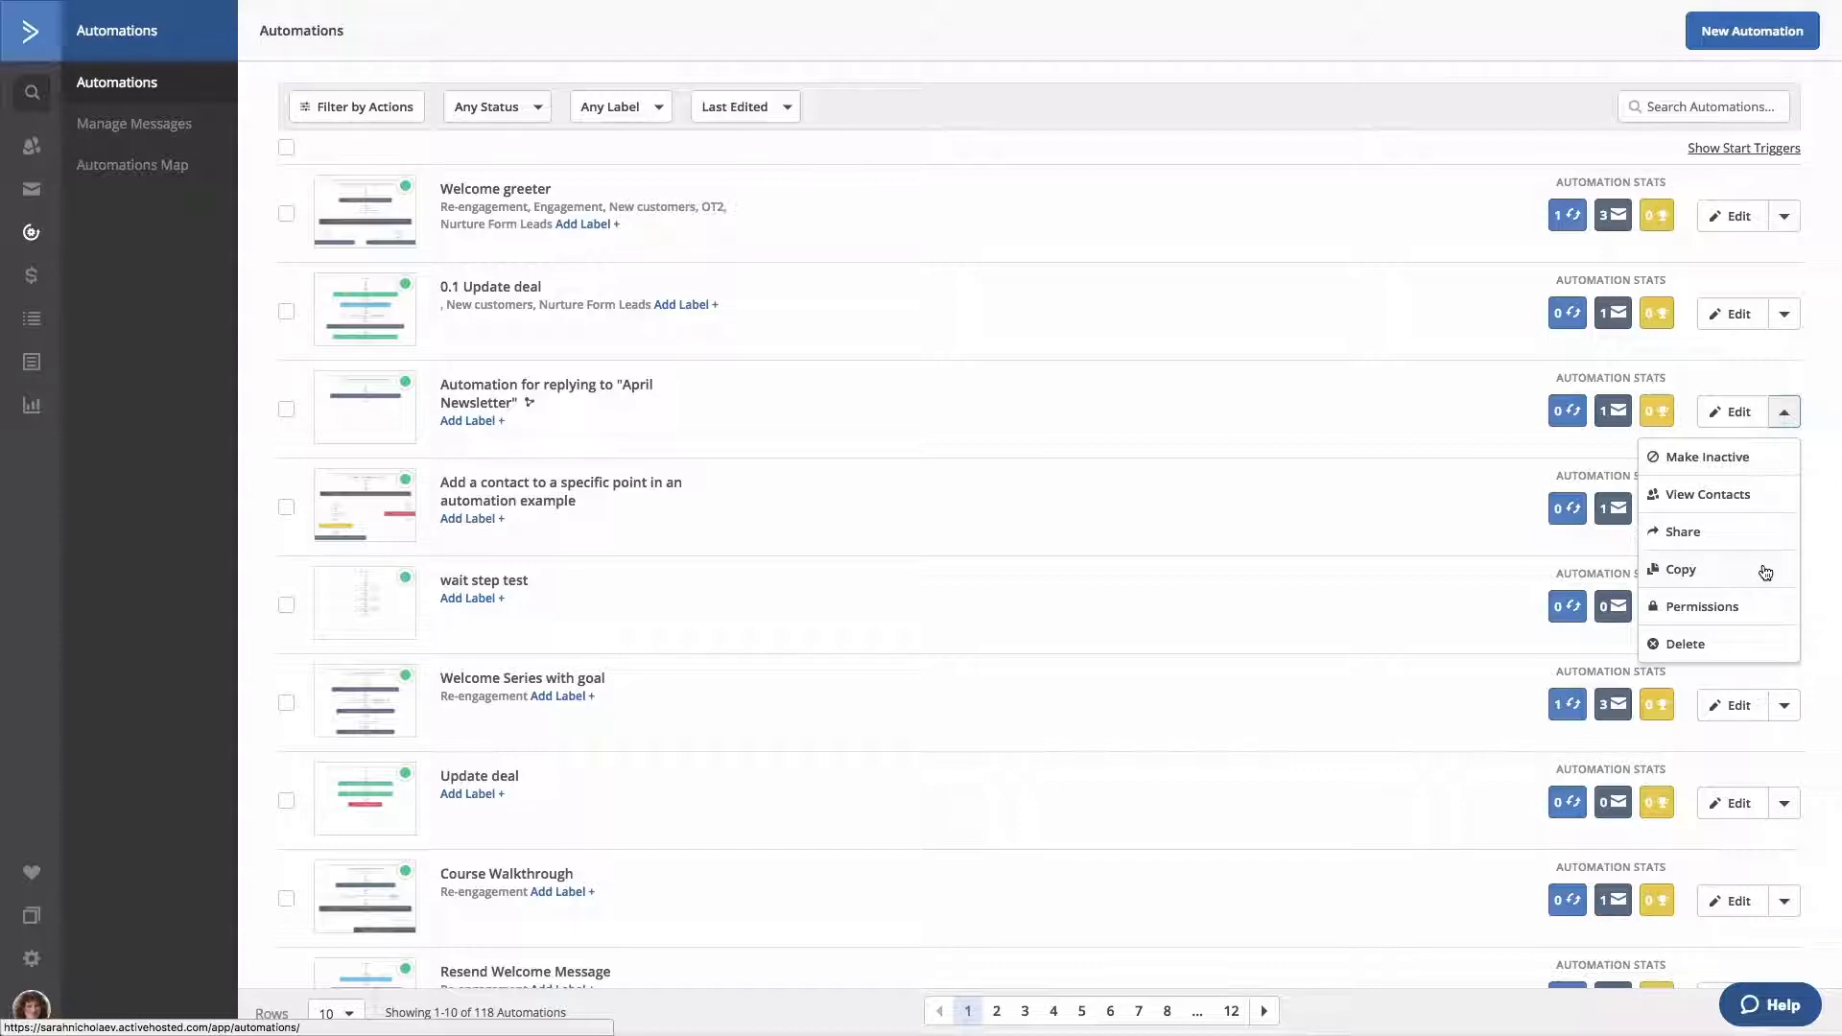
mouse_move(1759, 631)
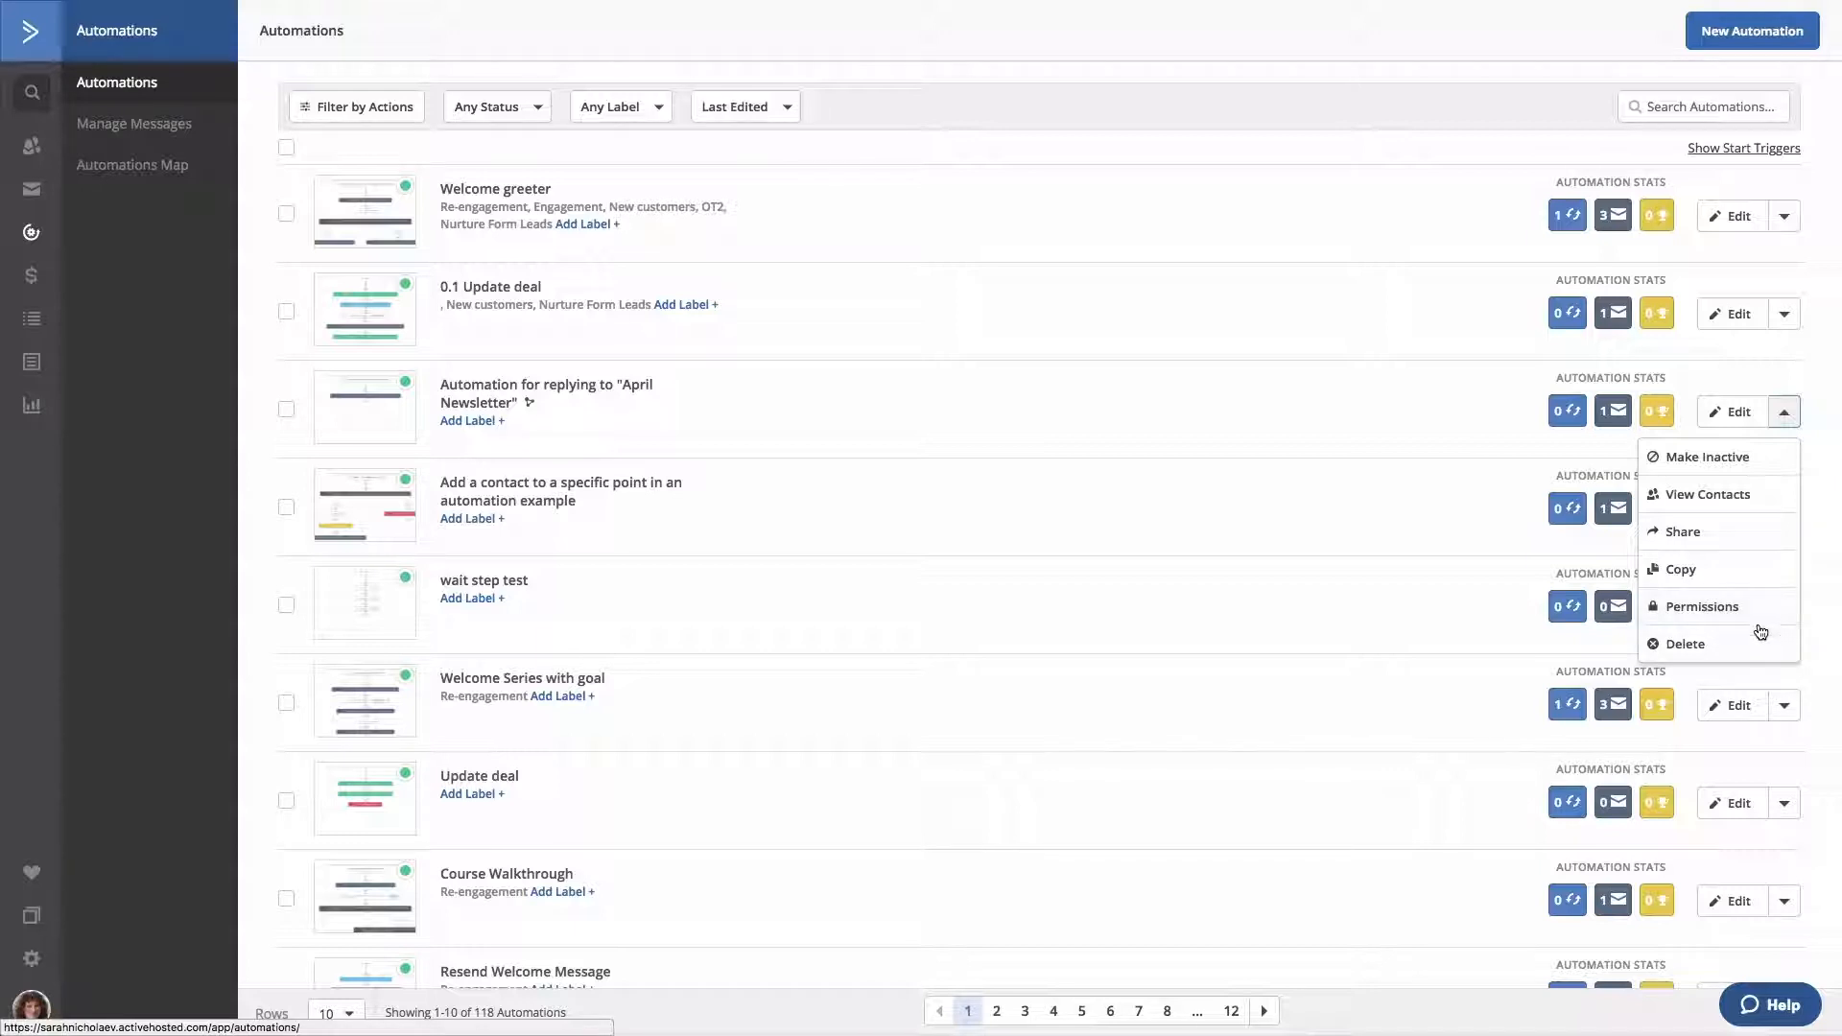
mouse_move(1759, 650)
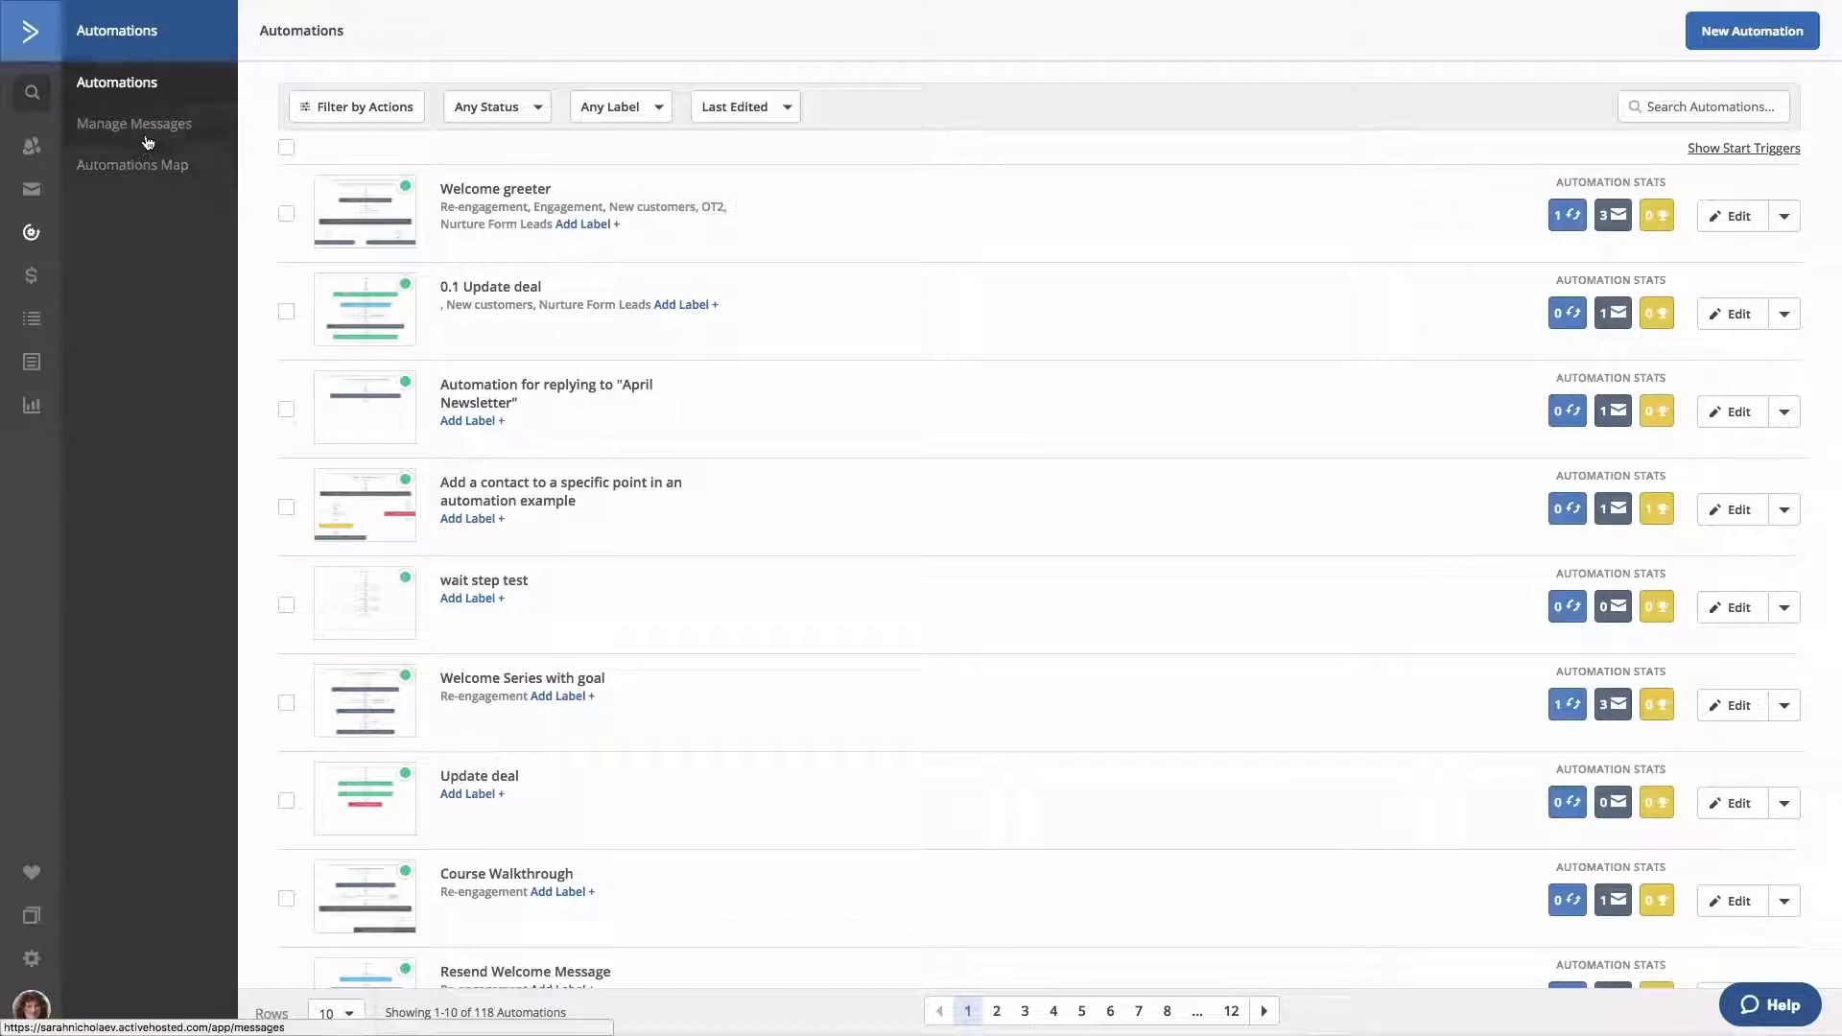
- Go to Manage Messages to see the emails used by automations
left_click(135, 124)
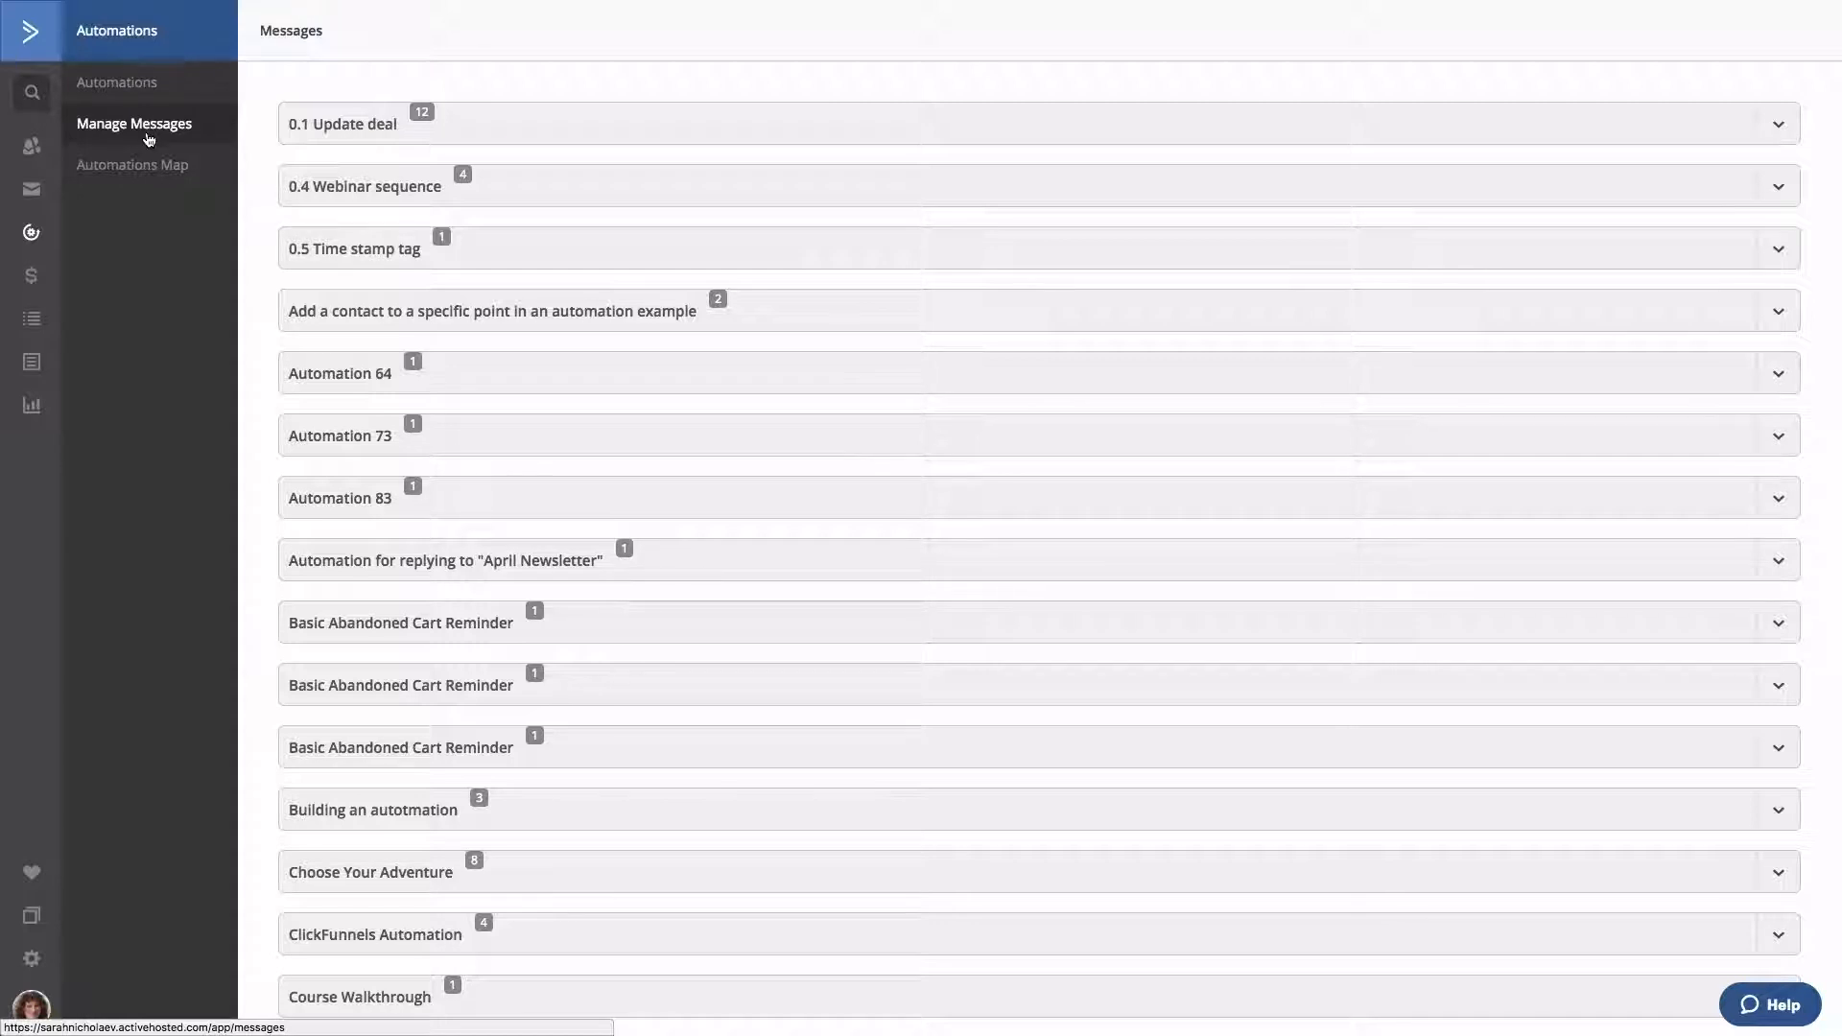
mouse_move(1028, 85)
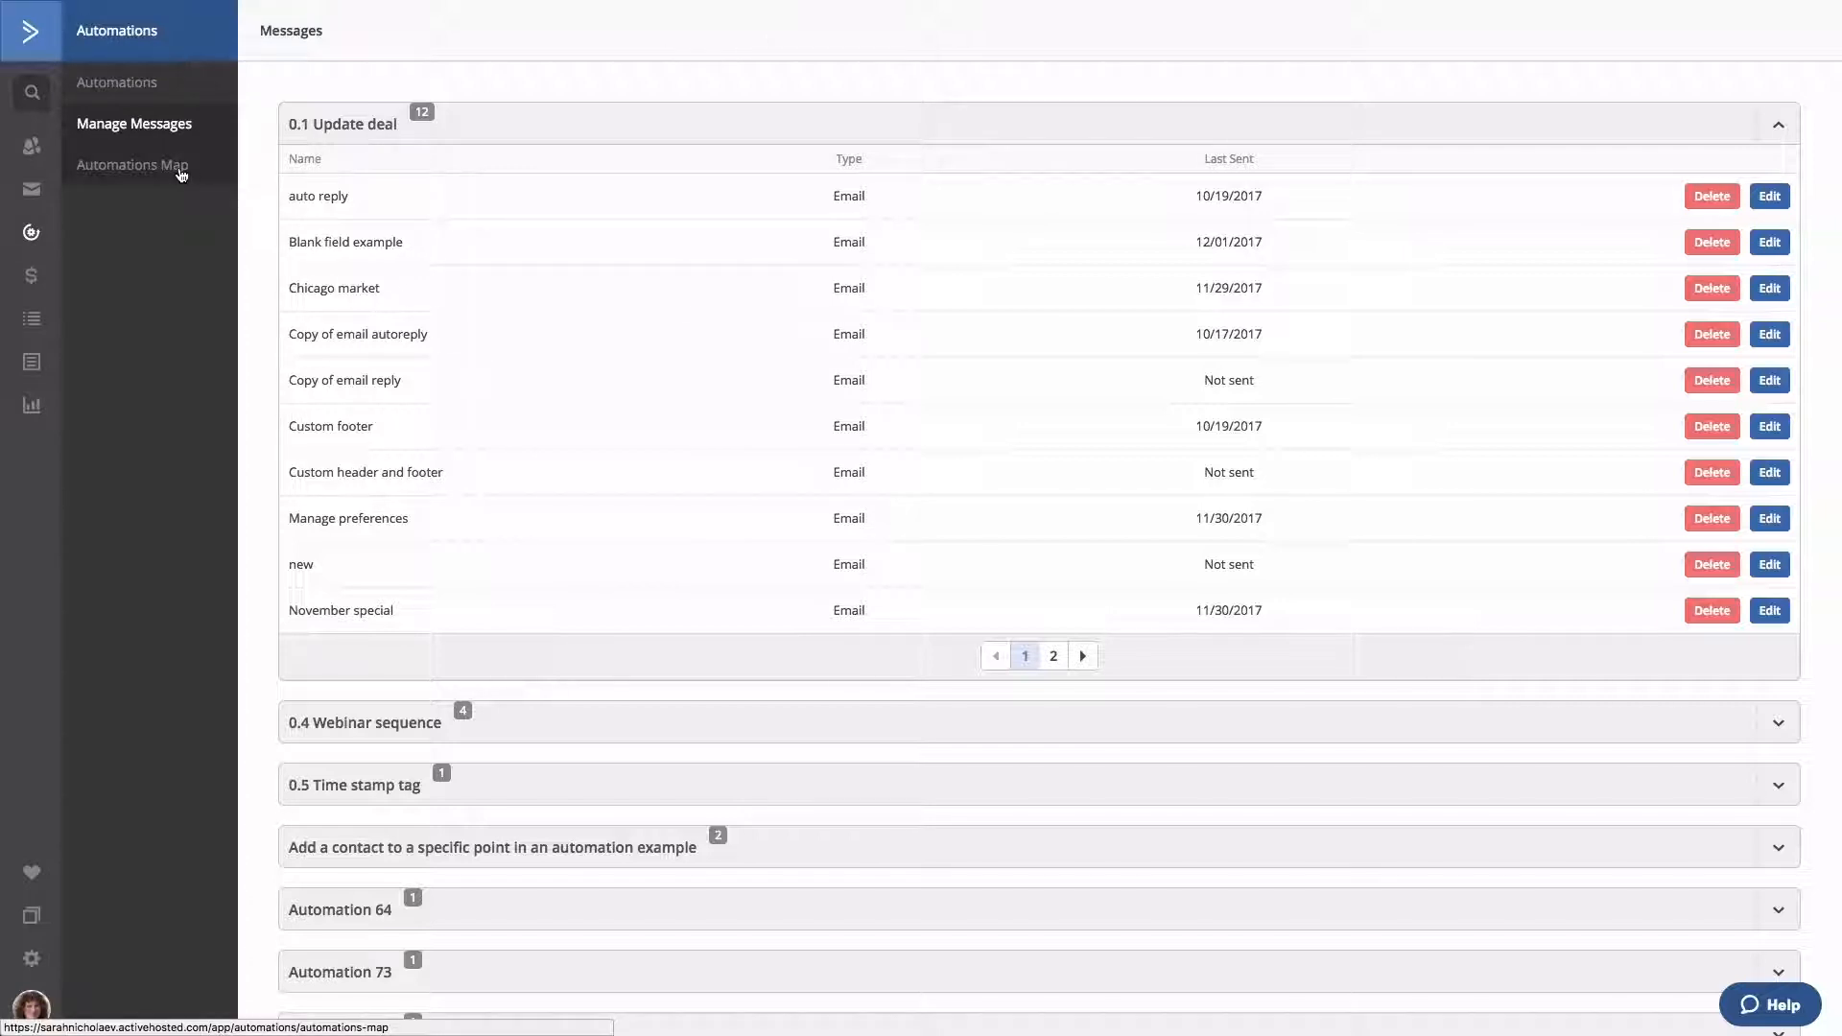
- Switch to the Automations Map of connected automations
left_click(132, 164)
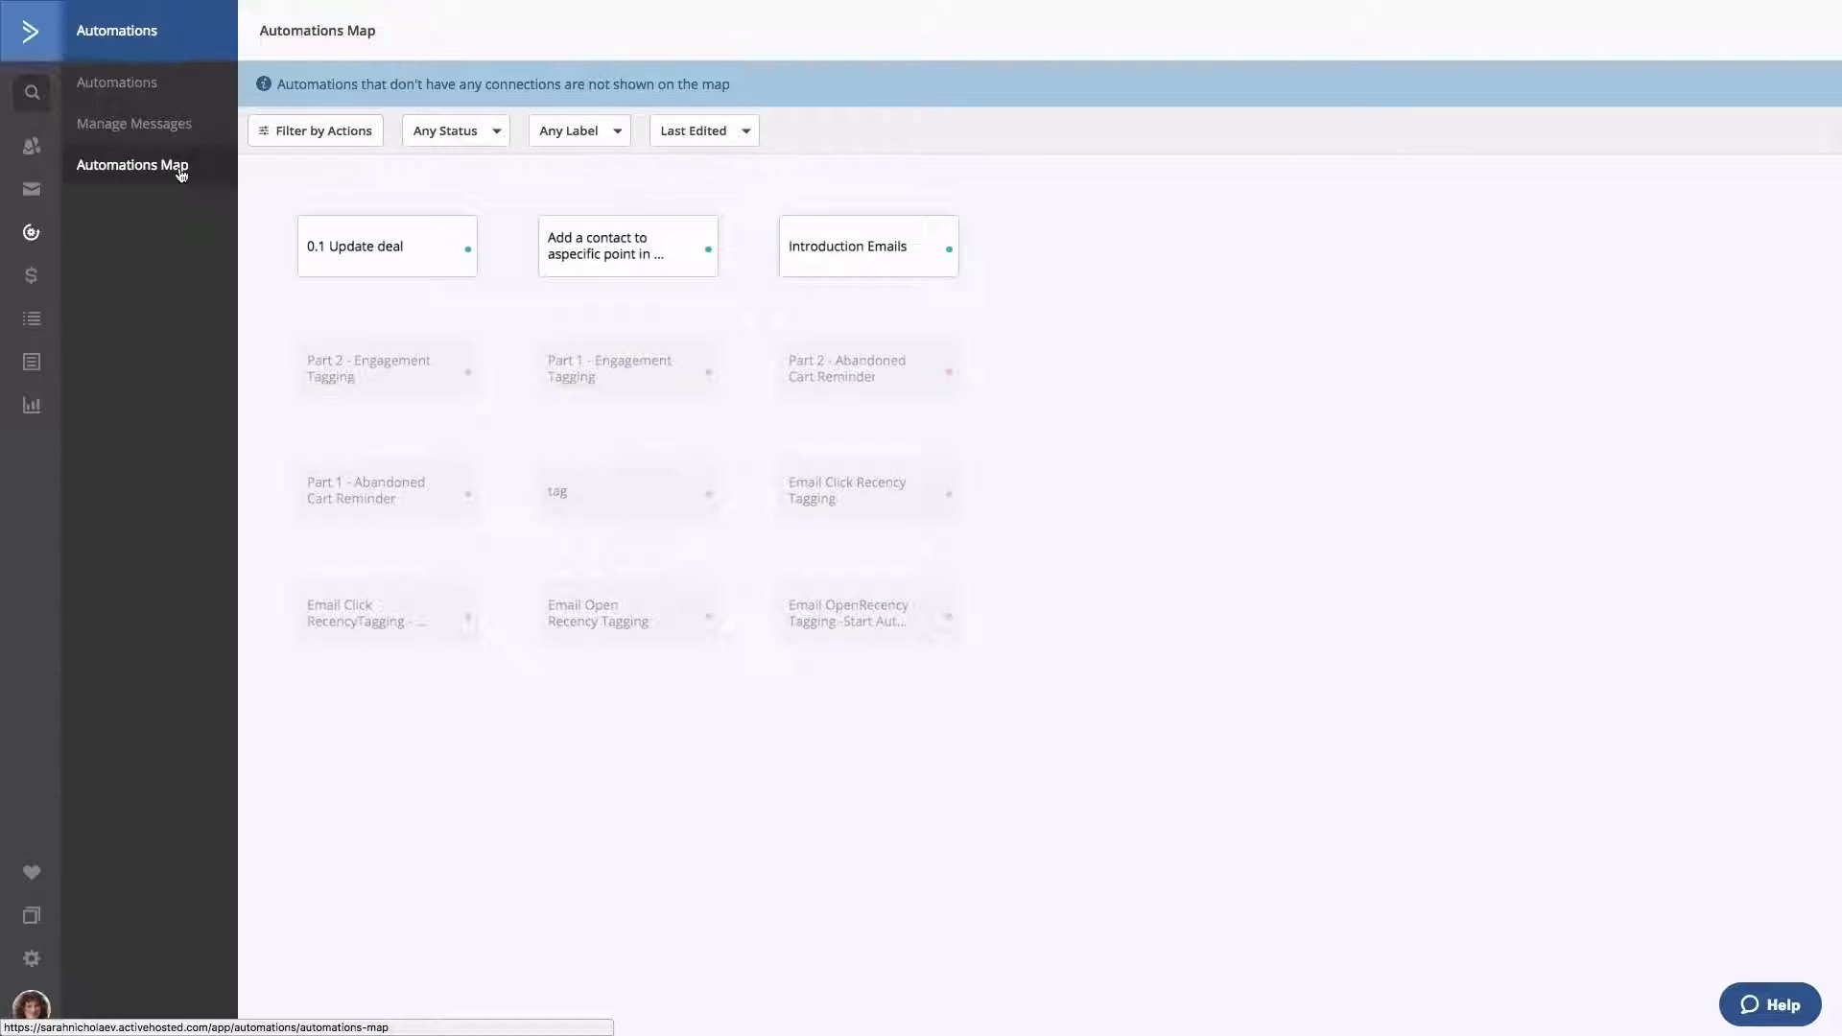
- Return from the Automations Map to the main list of automations
left_click(116, 82)
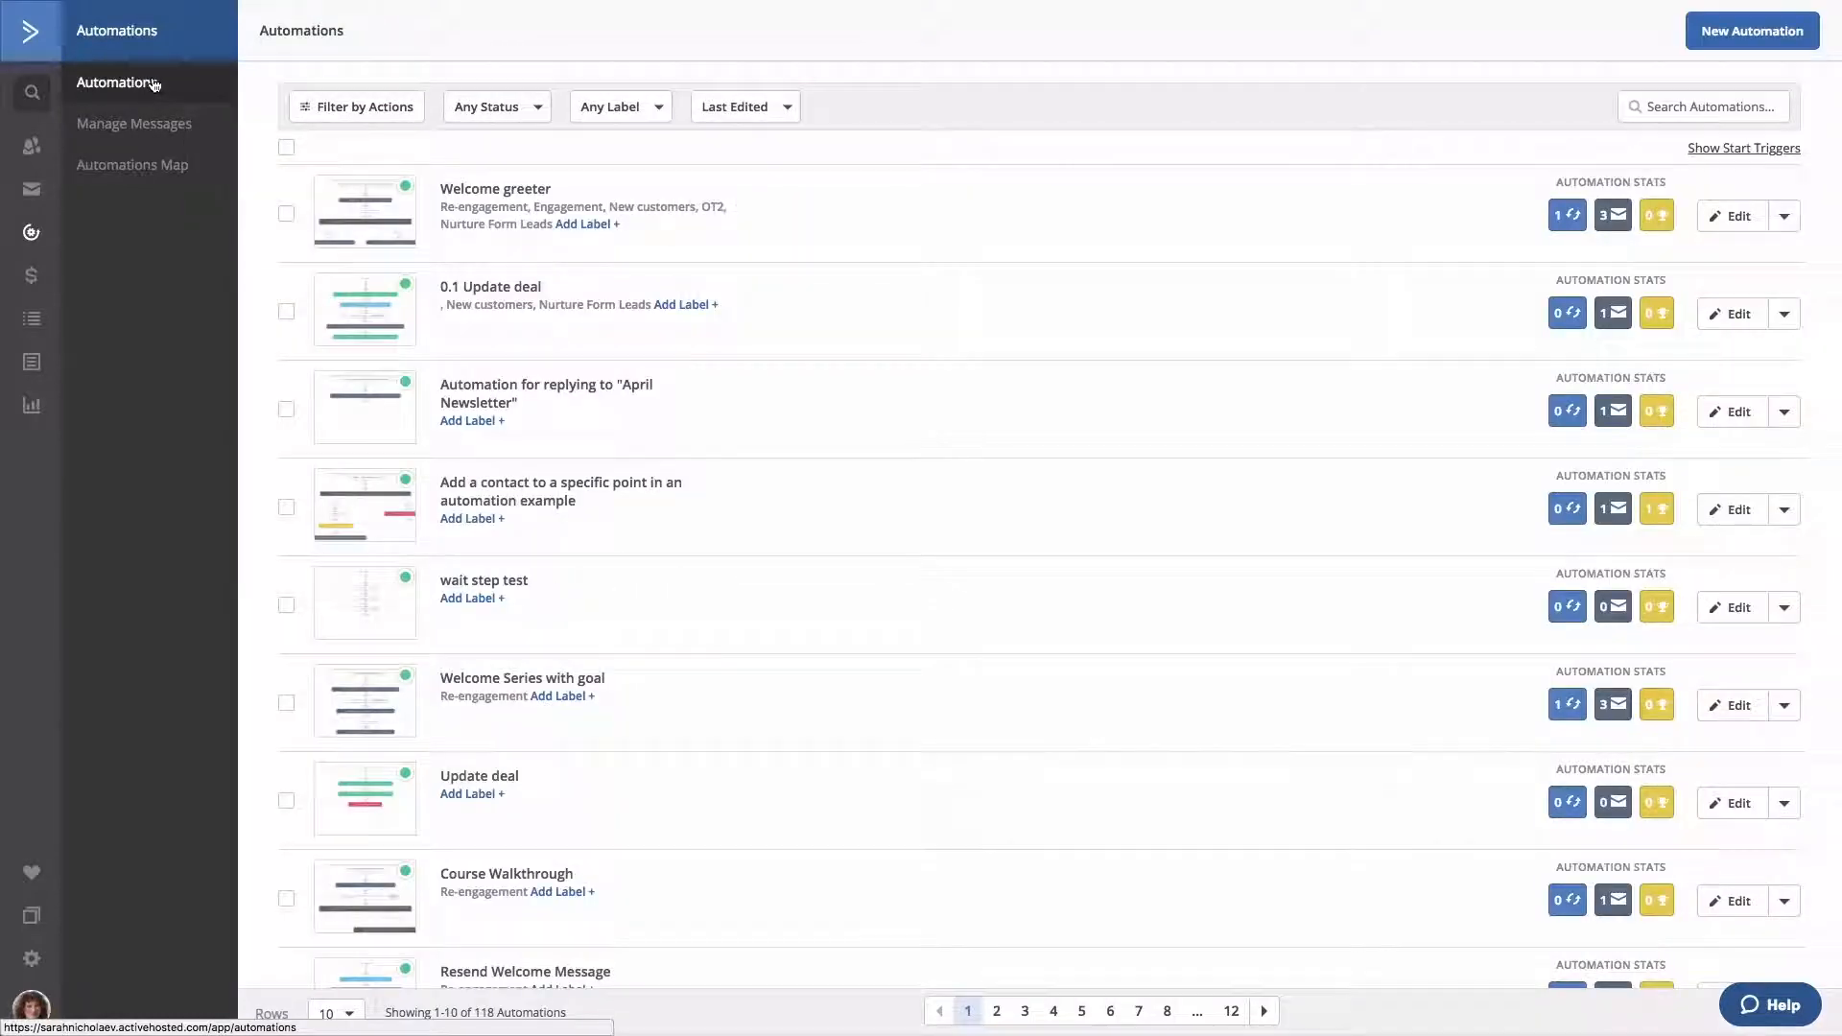